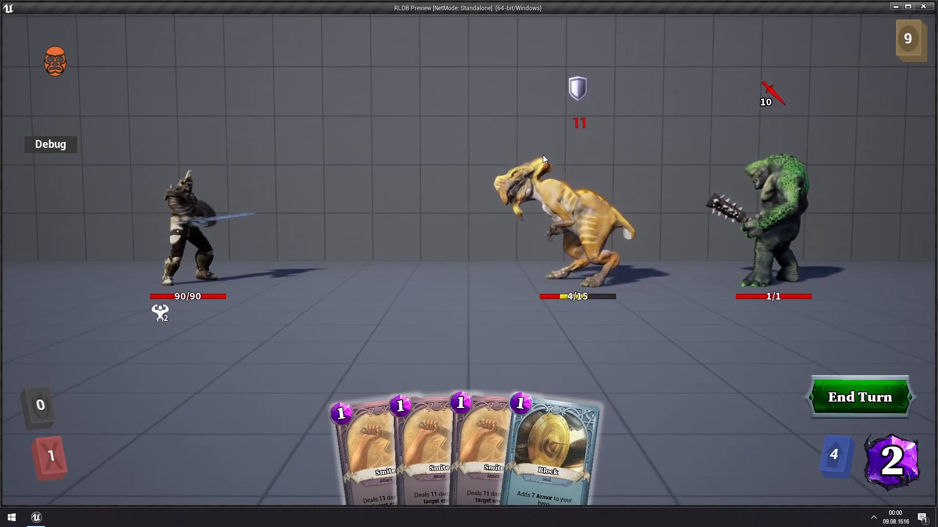
- End the current turn in the RLDB playtest and close the standalone preview window
click(549, 455)
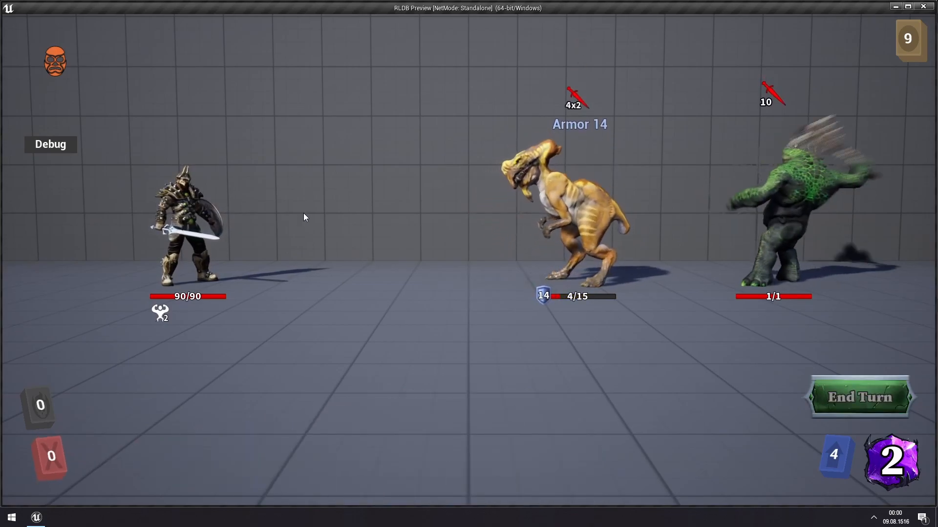
click(859, 397)
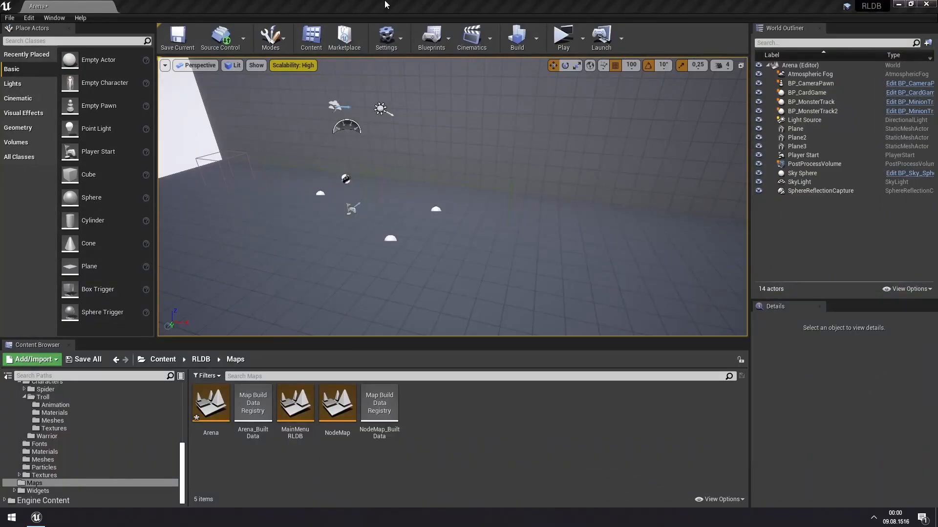
mouse_move(63, 459)
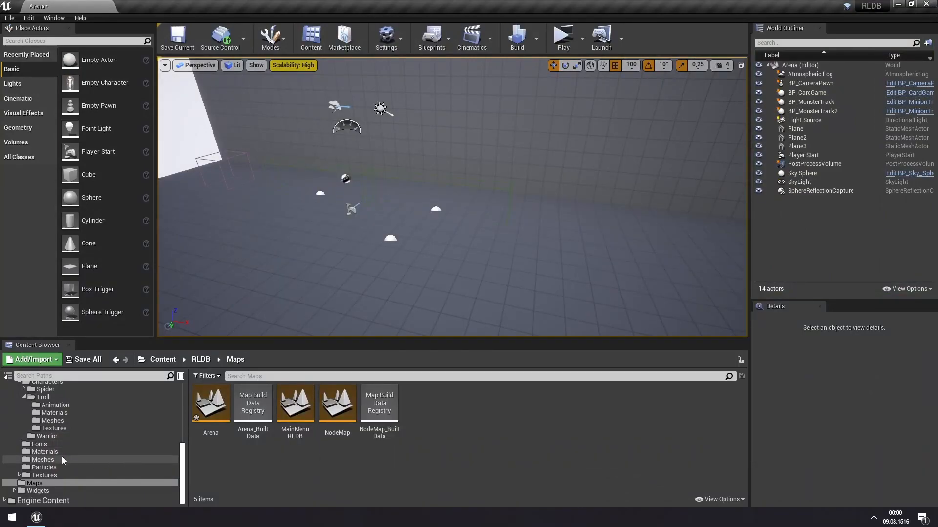
- Open DT_Minions_Monsters from the Data folder and bring the Dino row's AttackPatternData into view
click(33, 412)
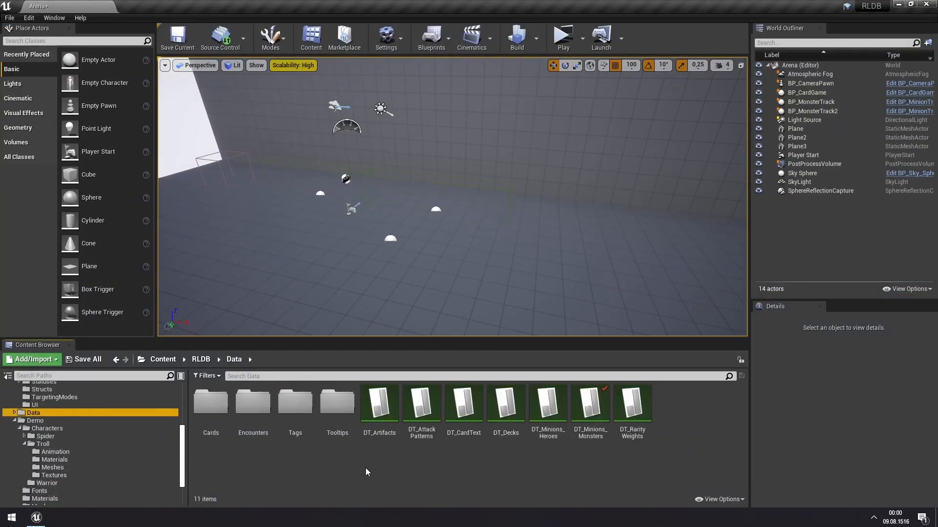
double_click(589, 402)
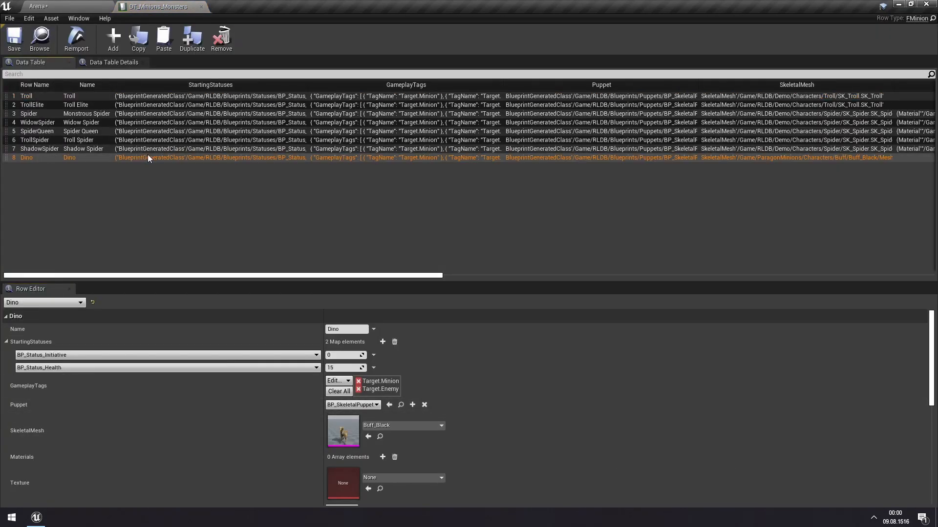
scroll(down, 3)
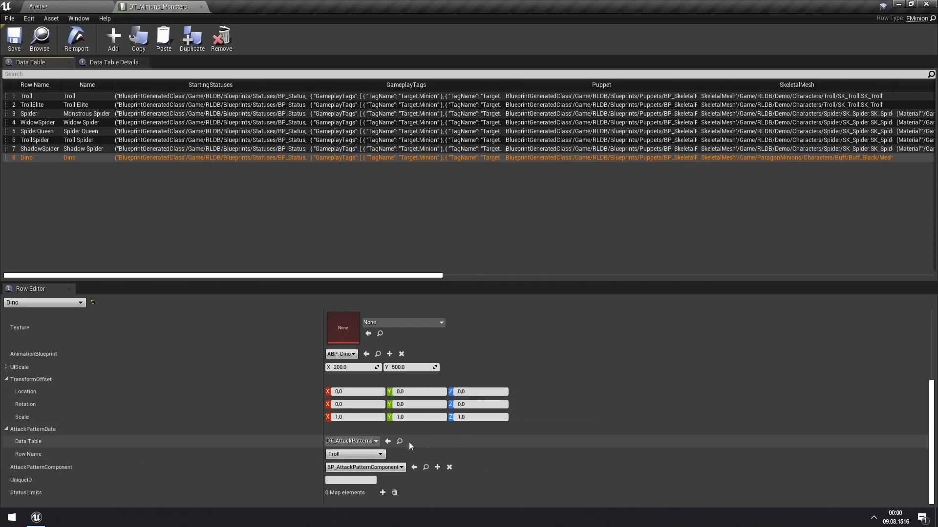
mouse_move(401, 441)
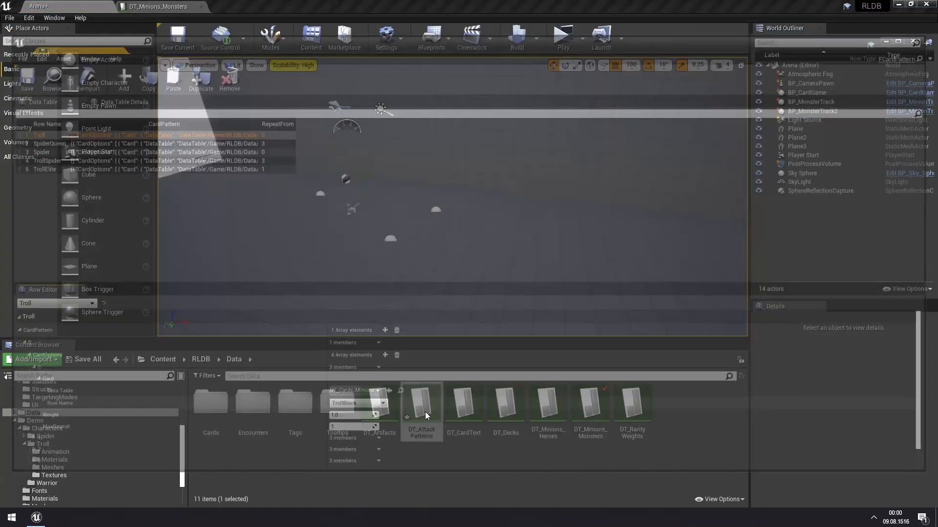
- Open the DT_AttackPatterns table from the Content Browser
double_click(420, 403)
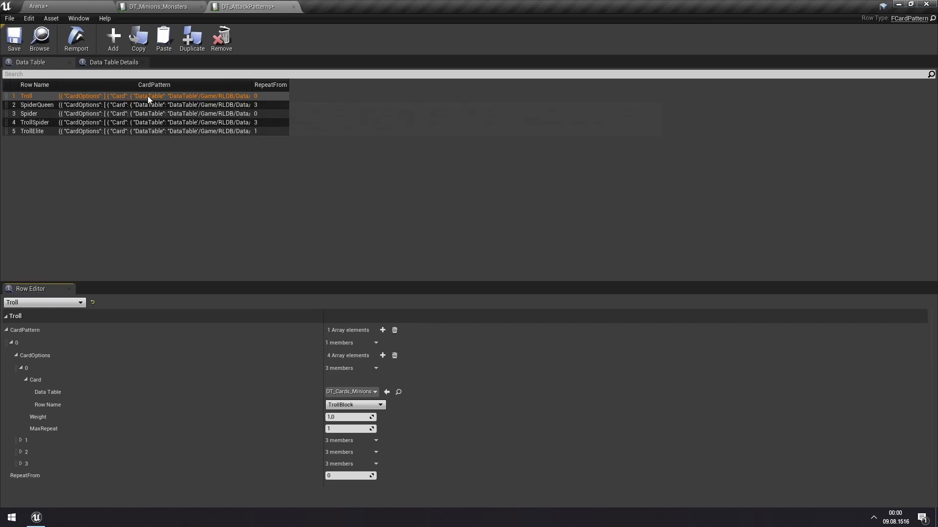
mouse_move(418, 171)
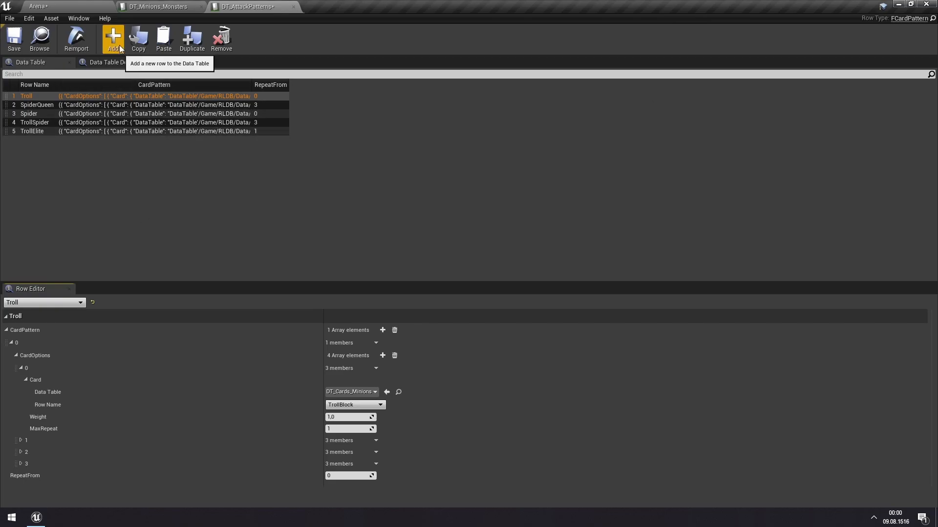
- Add a new row to DT_AttackPatterns and name it Dino
click(114, 39)
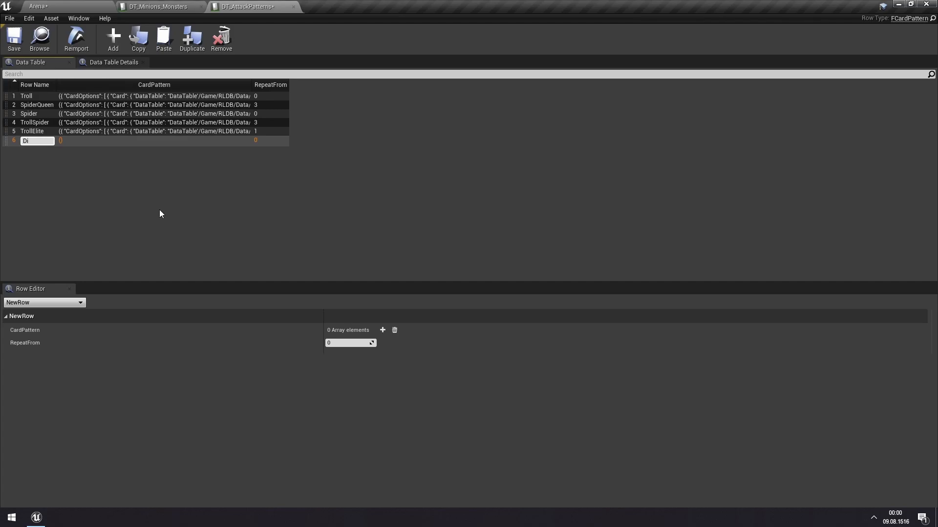
text(Dino)
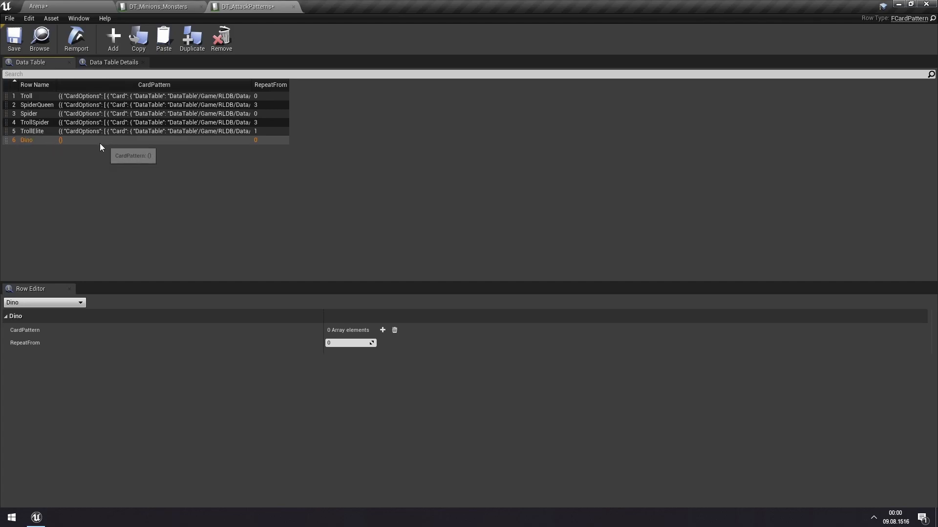
mouse_move(25, 343)
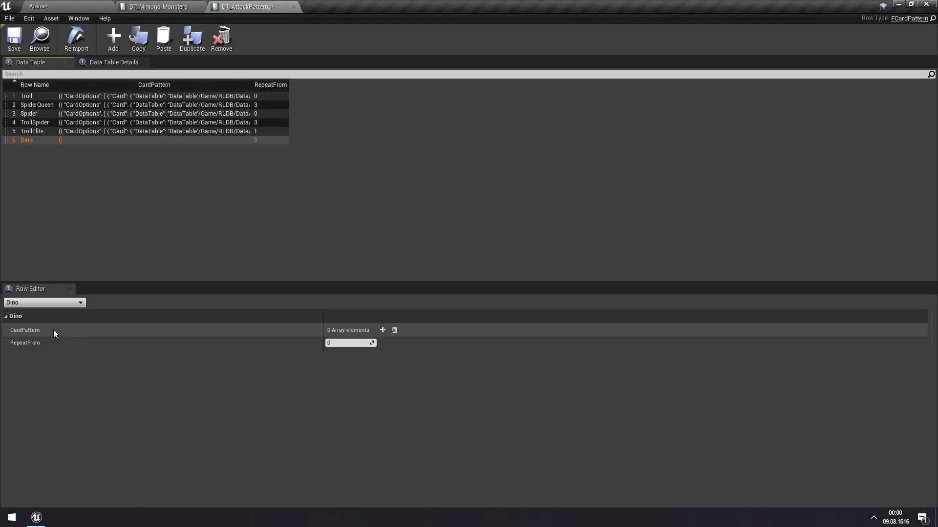
mouse_move(394, 324)
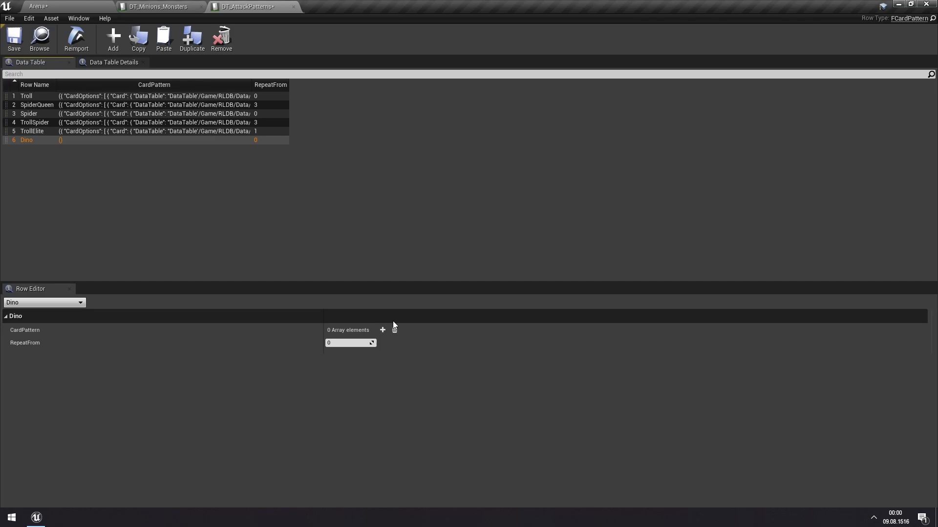
mouse_move(291, 338)
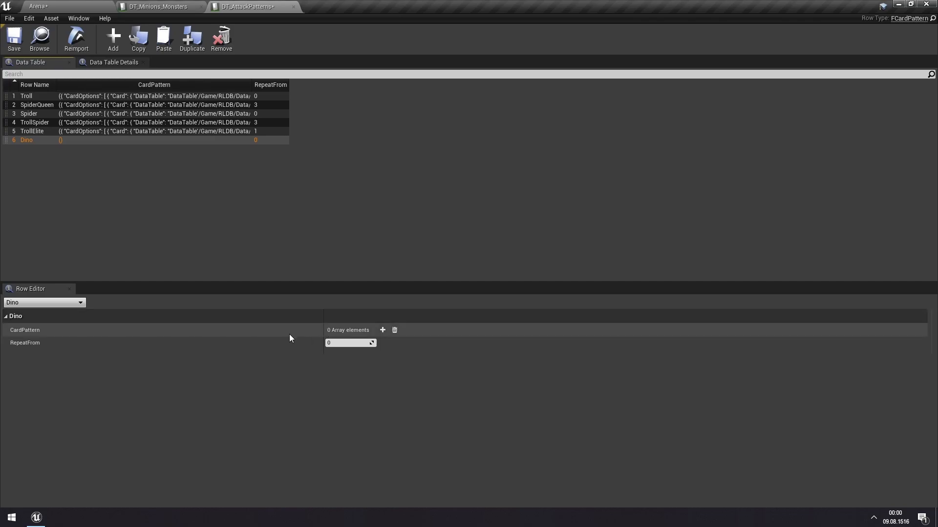
mouse_move(382, 330)
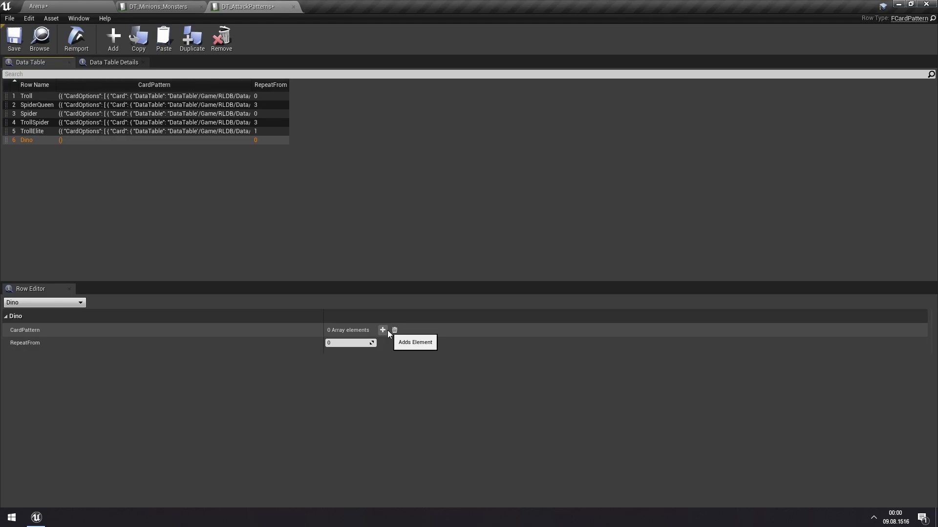
- Add one CardPattern entry with one CardOption to Dino and expose its Card table and row fields
click(382, 330)
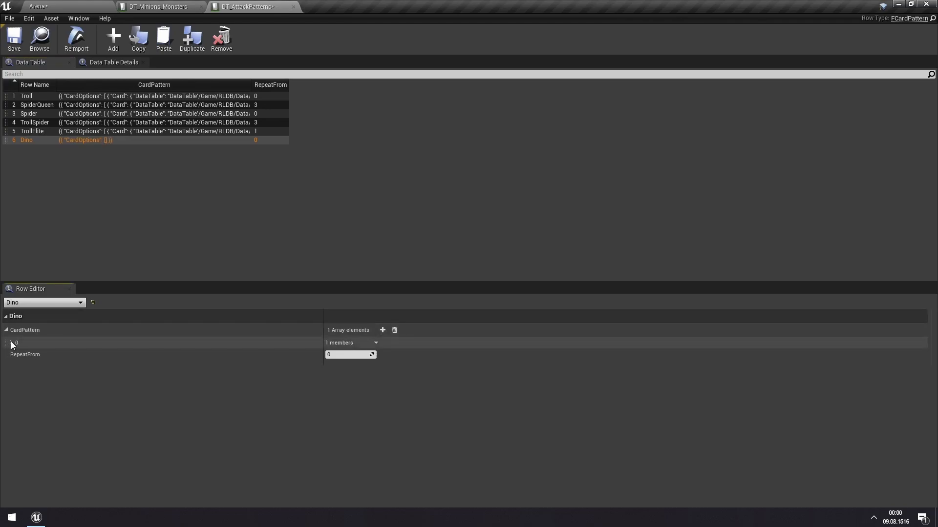
click(12, 343)
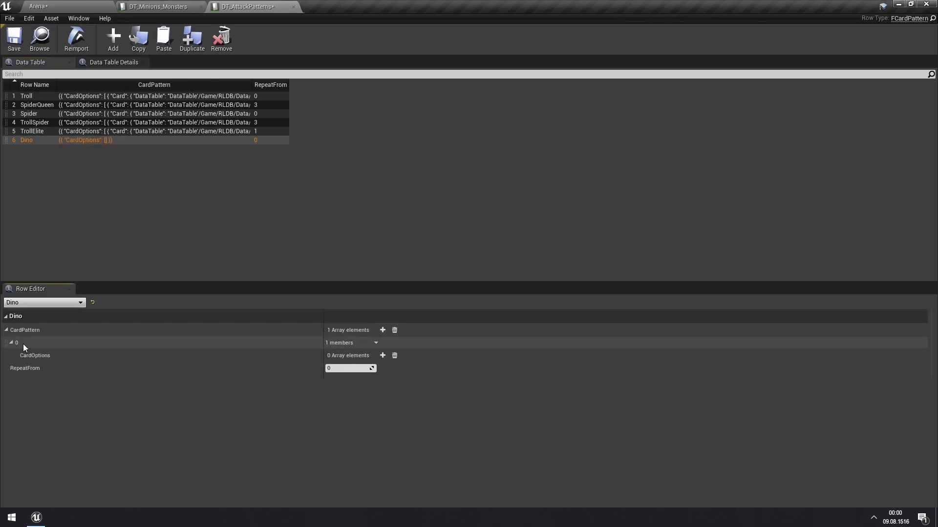
click(11, 343)
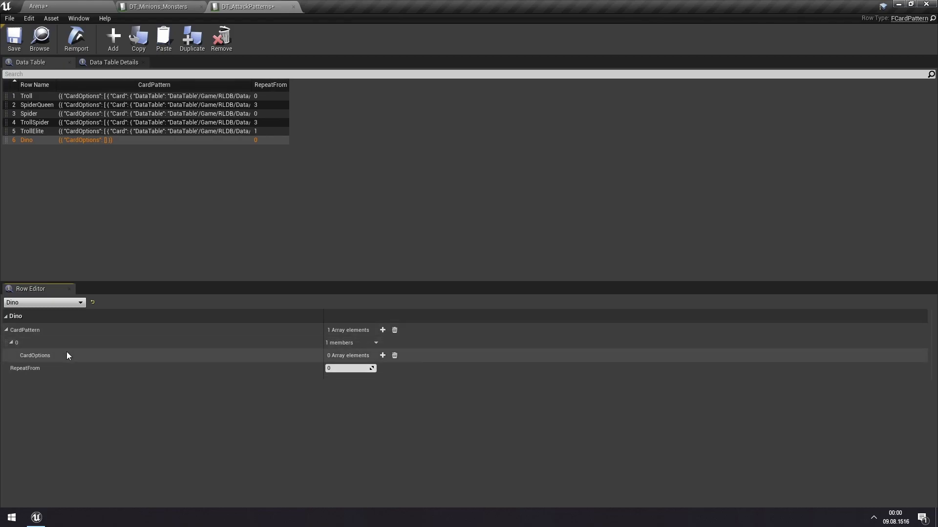
mouse_move(386, 360)
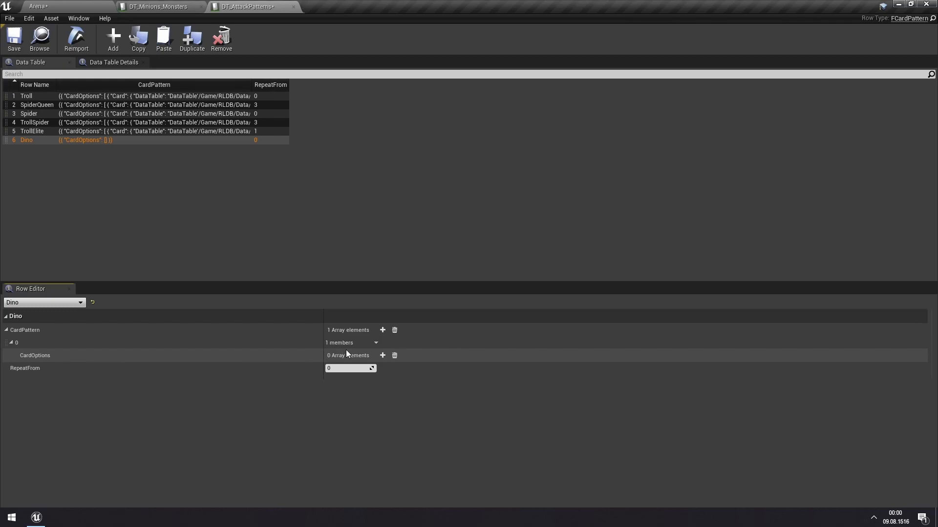
mouse_move(382, 355)
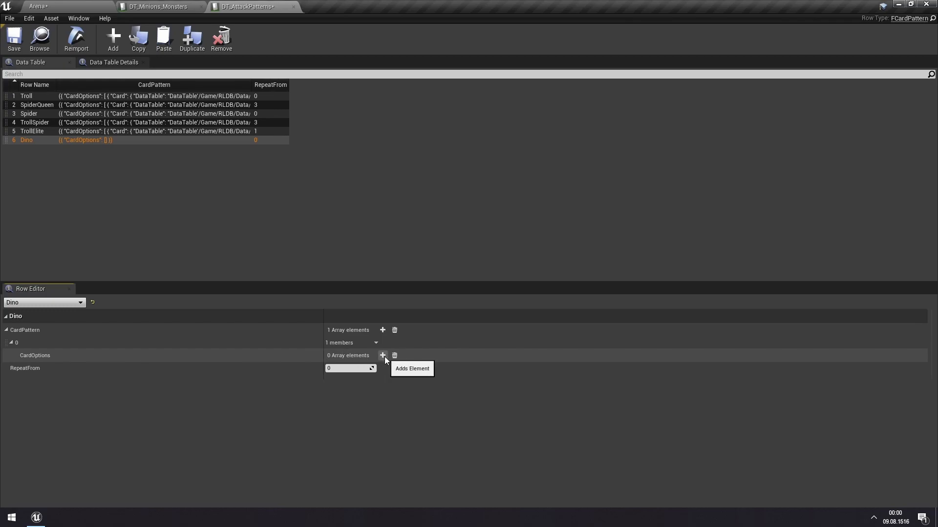
click(382, 355)
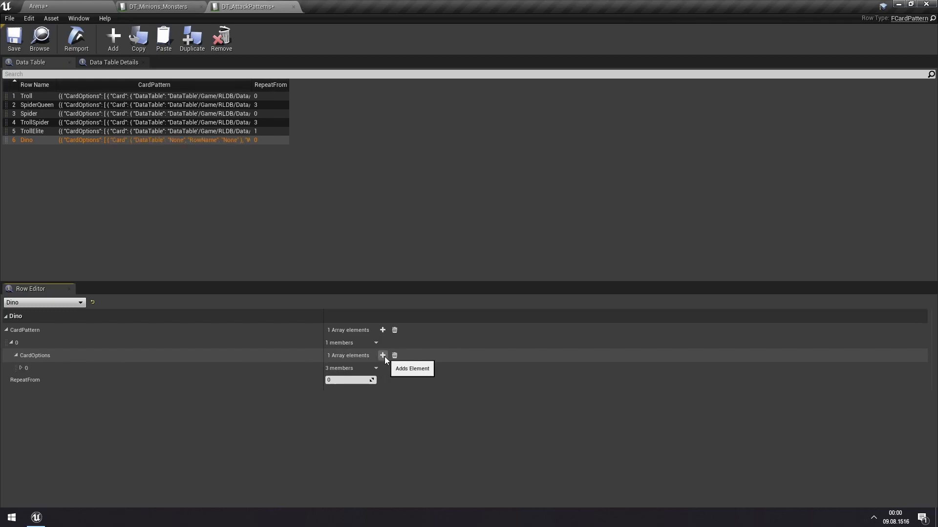
click(22, 369)
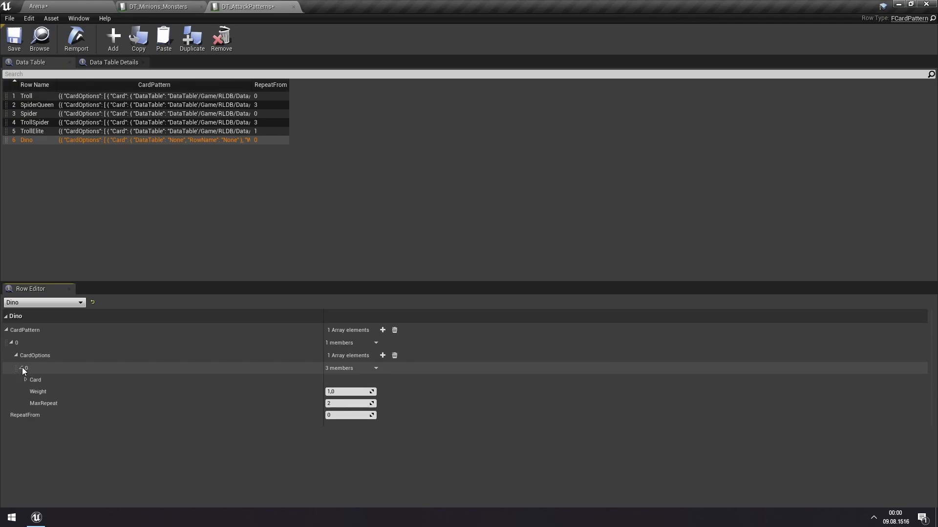
click(25, 380)
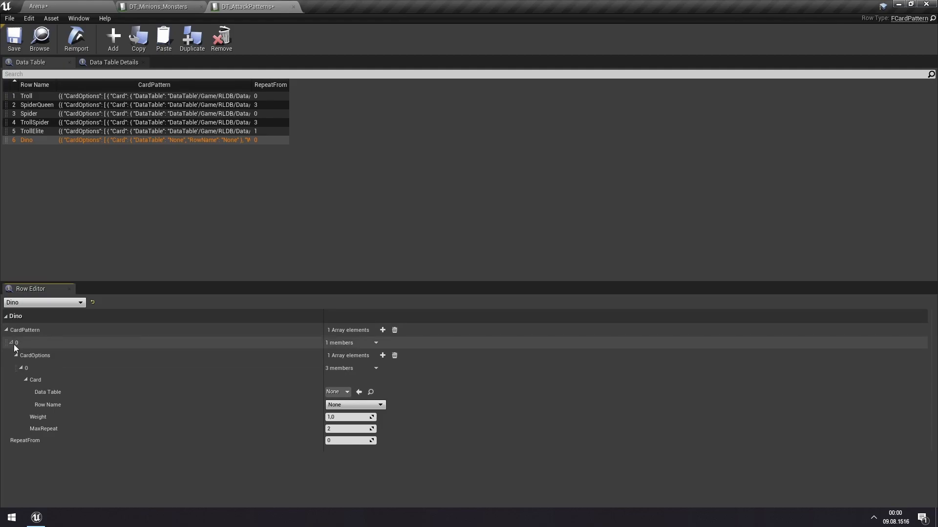
- Set Dino's card option to table DT_Cards_Minions with row TrollSlam
click(338, 392)
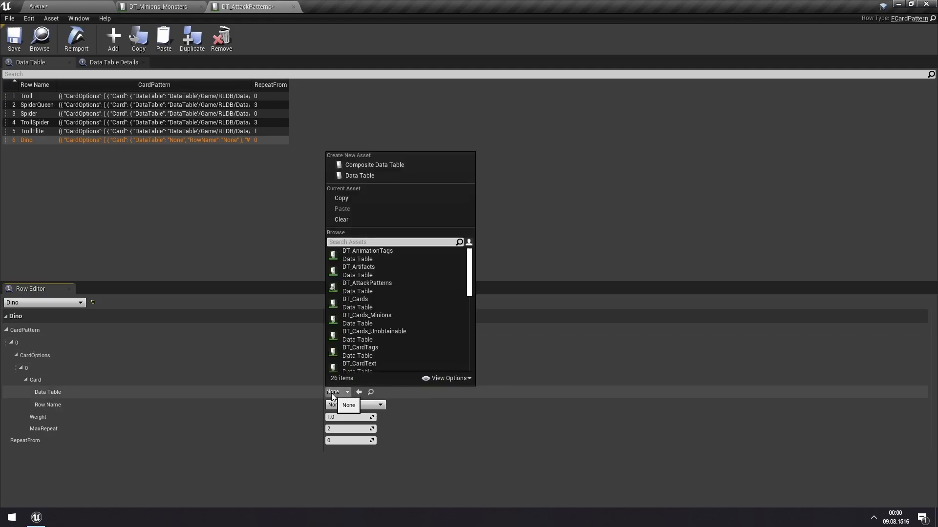
text(card)
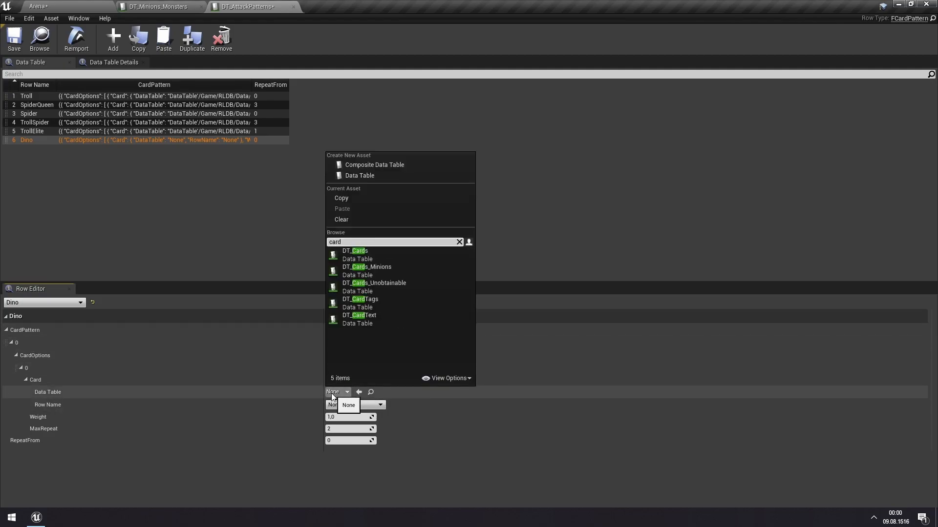
mouse_move(411, 271)
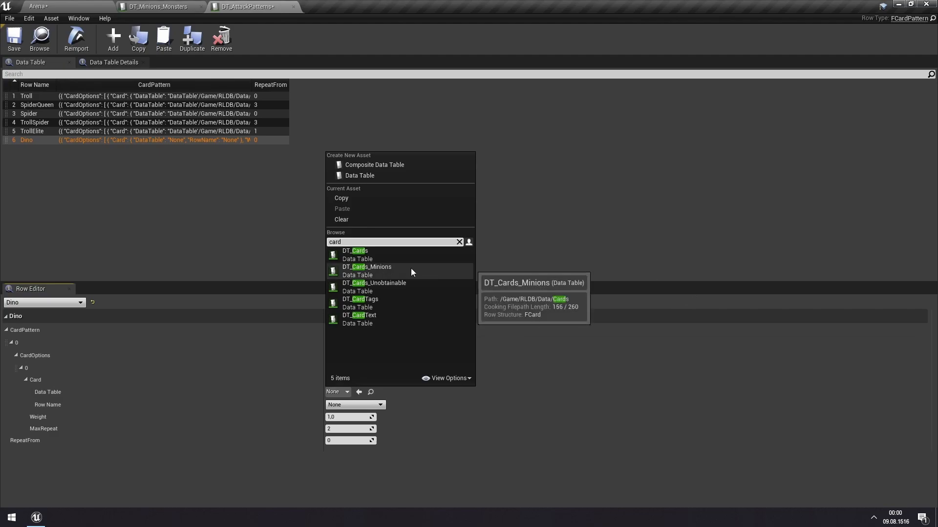
mouse_move(426, 274)
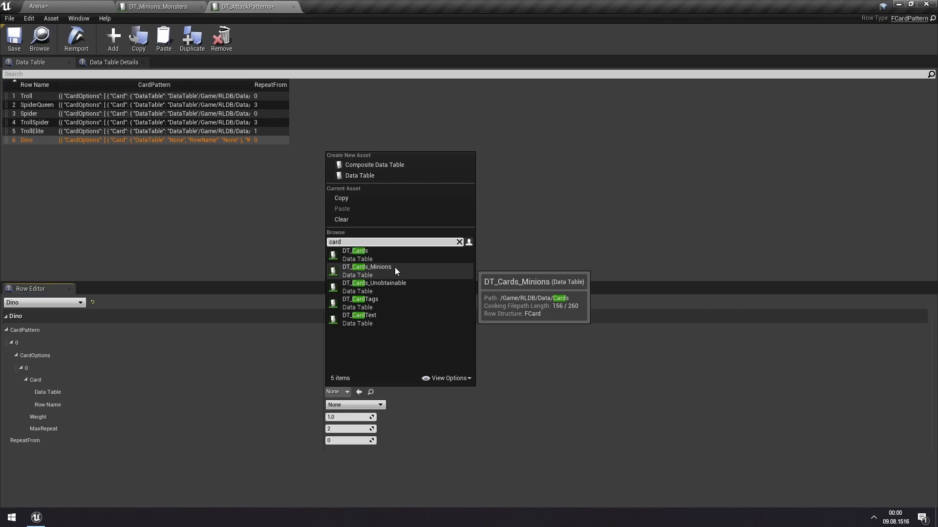
click(366, 267)
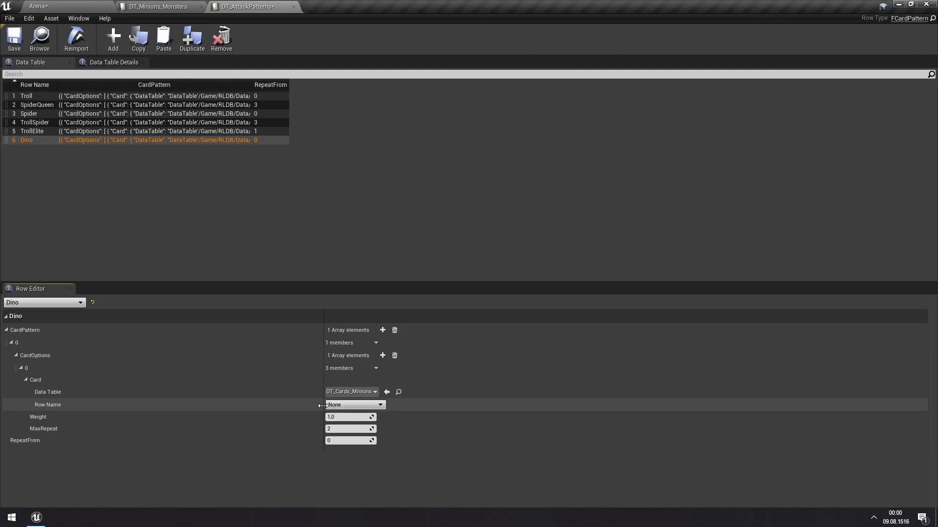
click(355, 405)
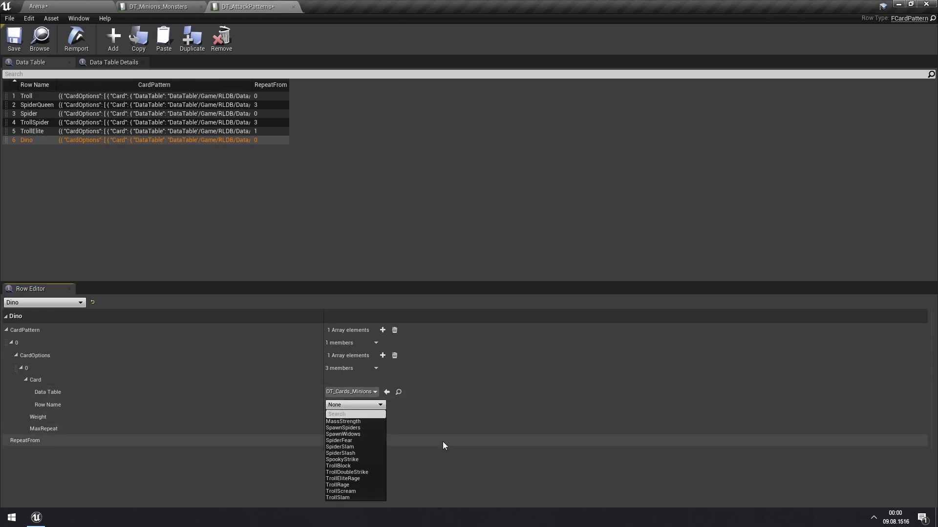
mouse_move(377, 461)
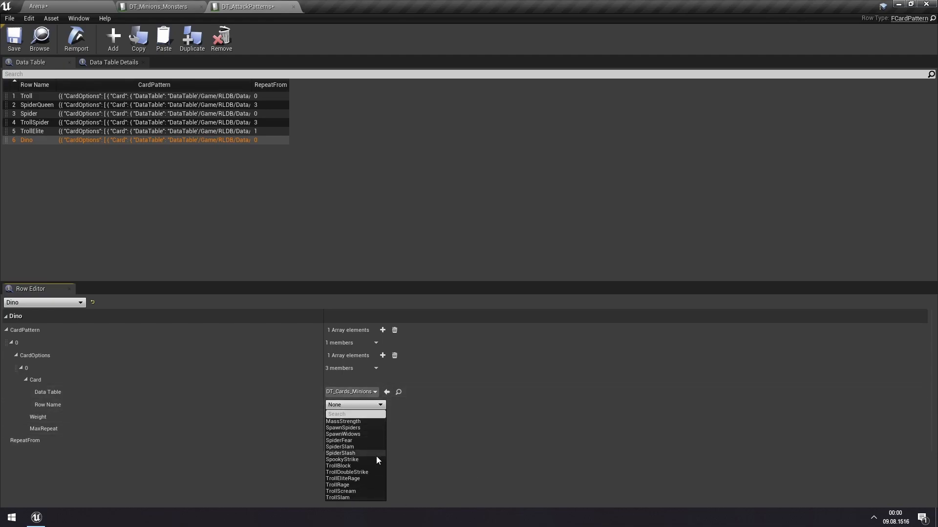
click(337, 497)
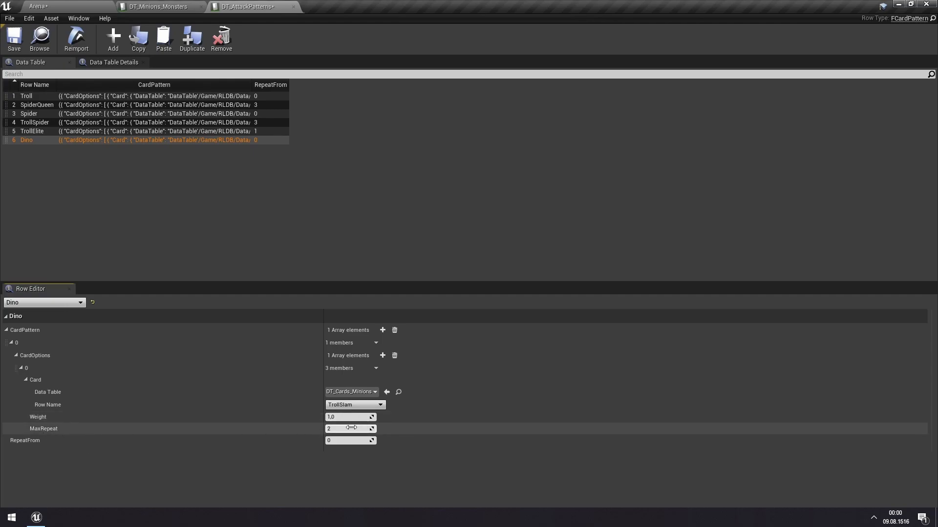
mouse_move(291, 445)
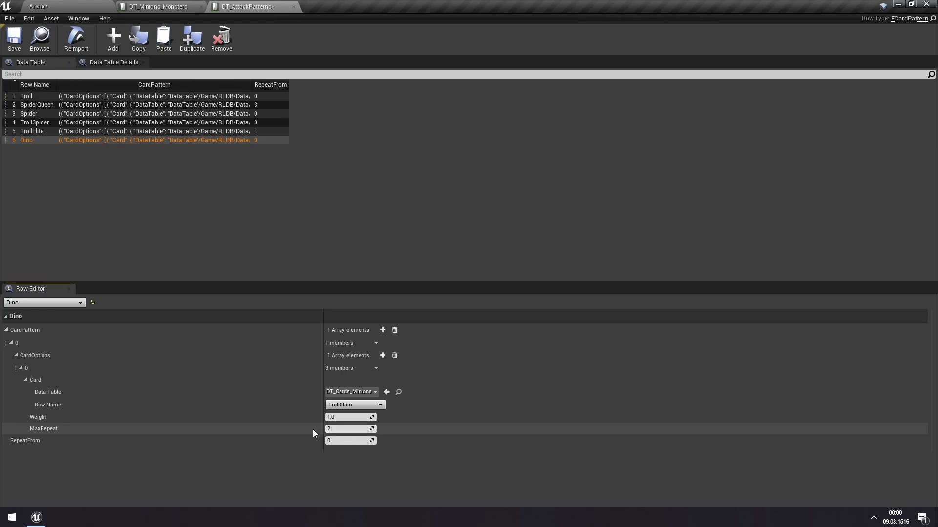
mouse_move(214, 434)
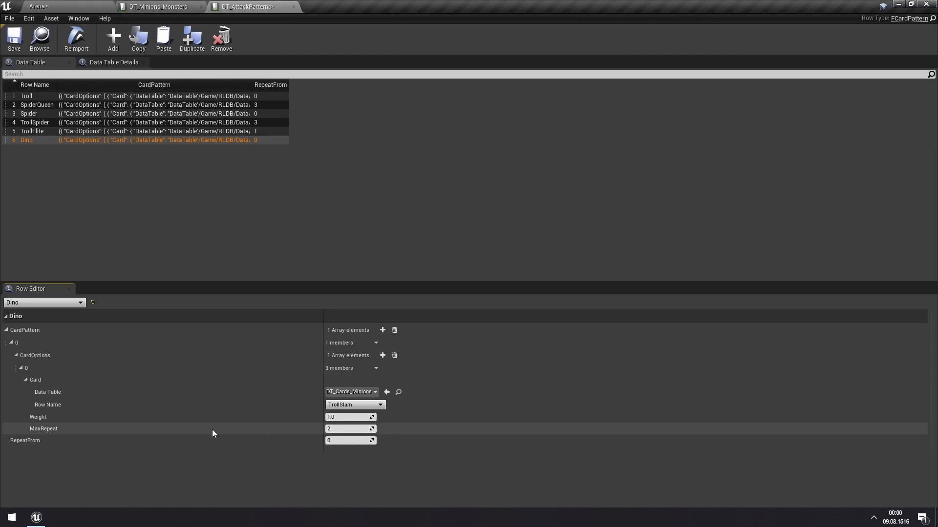
mouse_move(14, 38)
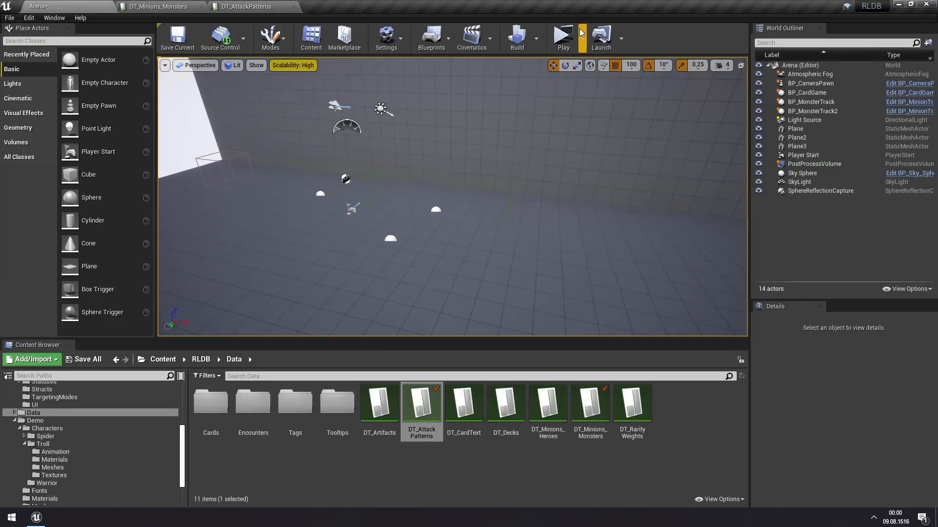
- Launch a standalone playtest of the Arena level against the Dino and troll
click(563, 34)
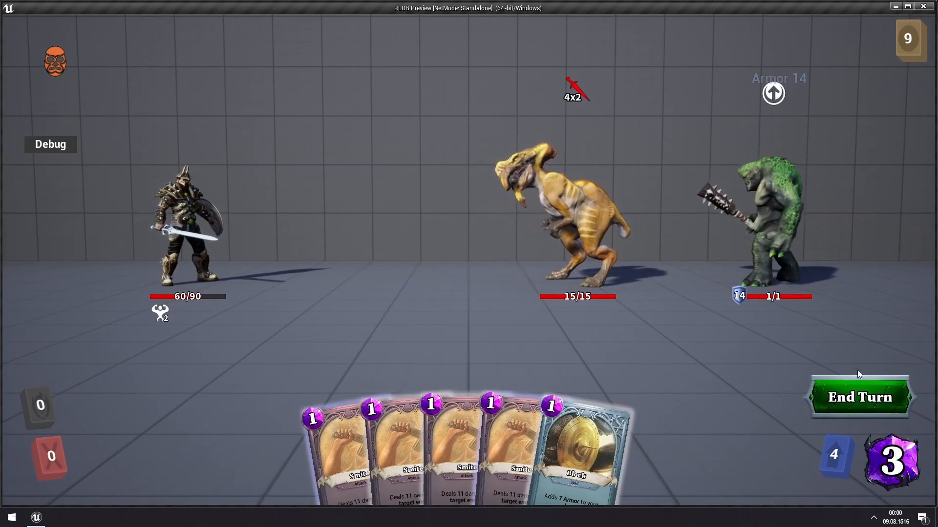
mouse_move(578, 90)
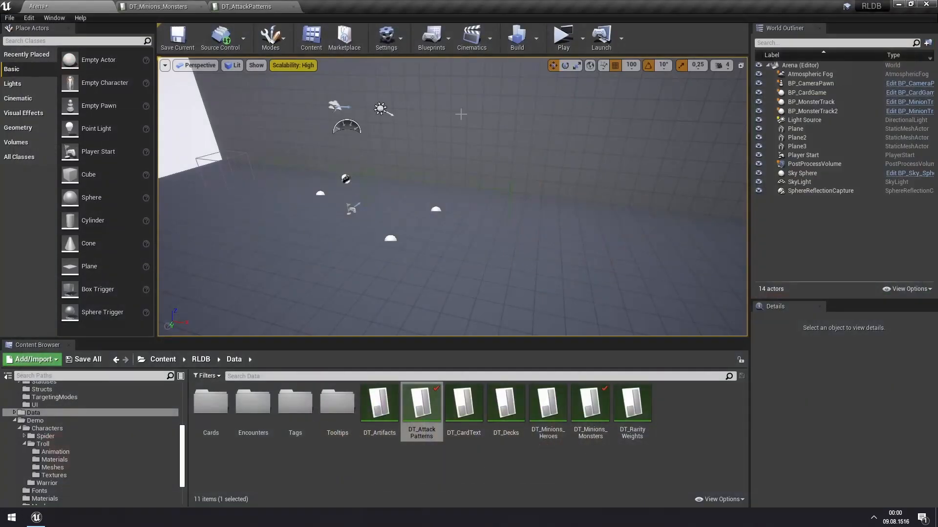
- Relaunch the preview, where Dino now shows a 10-damage attack intent
click(147, 8)
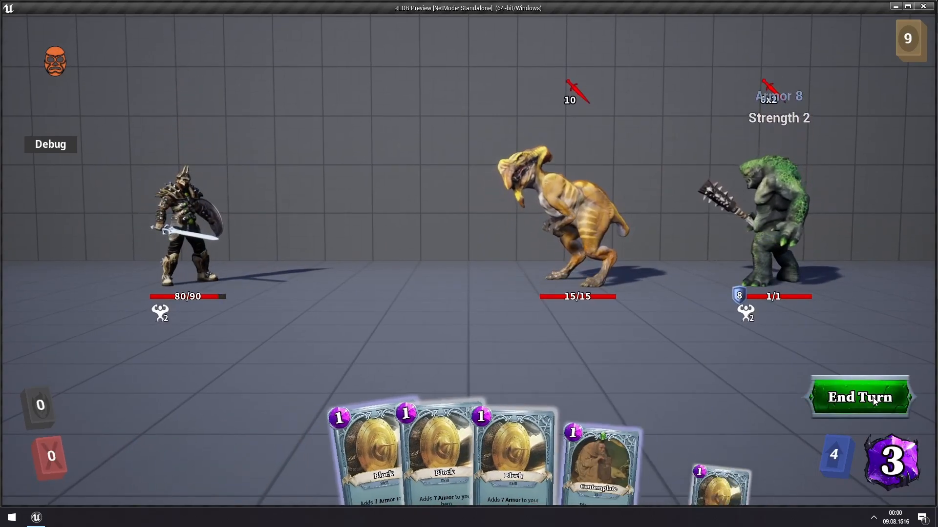
- End several player turns so Dino's 10-damage attack lands in the playtest
click(859, 397)
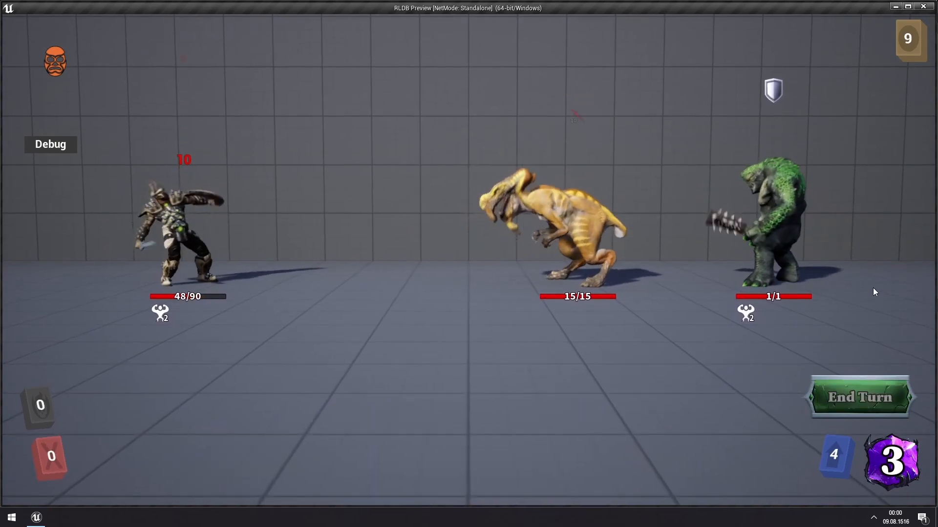
click(859, 397)
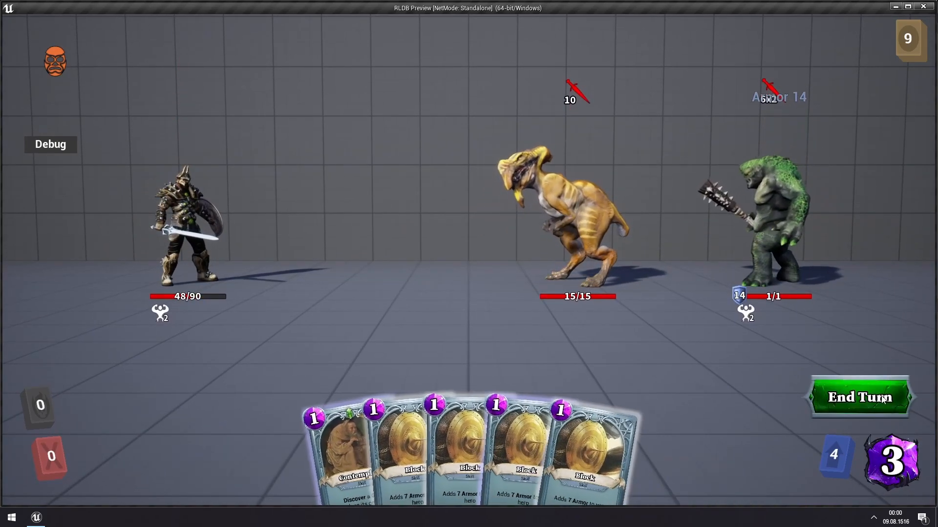
click(860, 398)
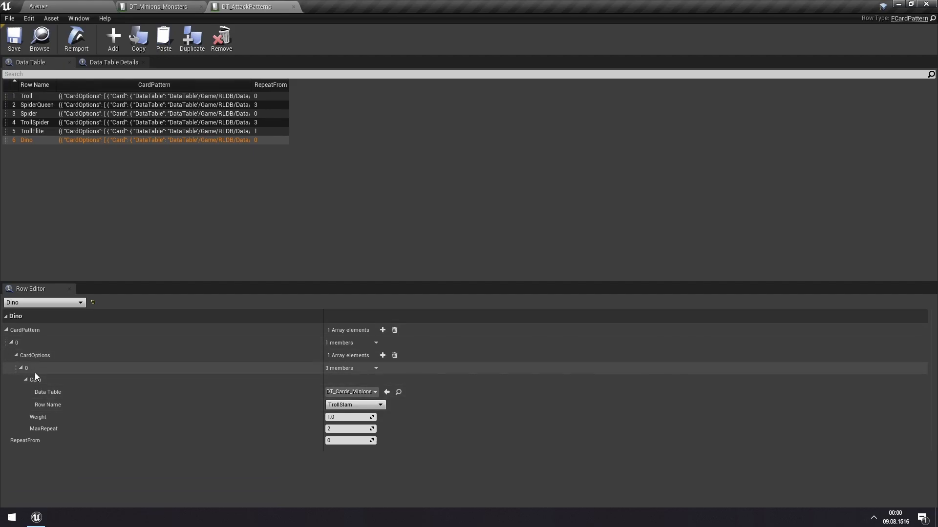
mouse_move(144, 376)
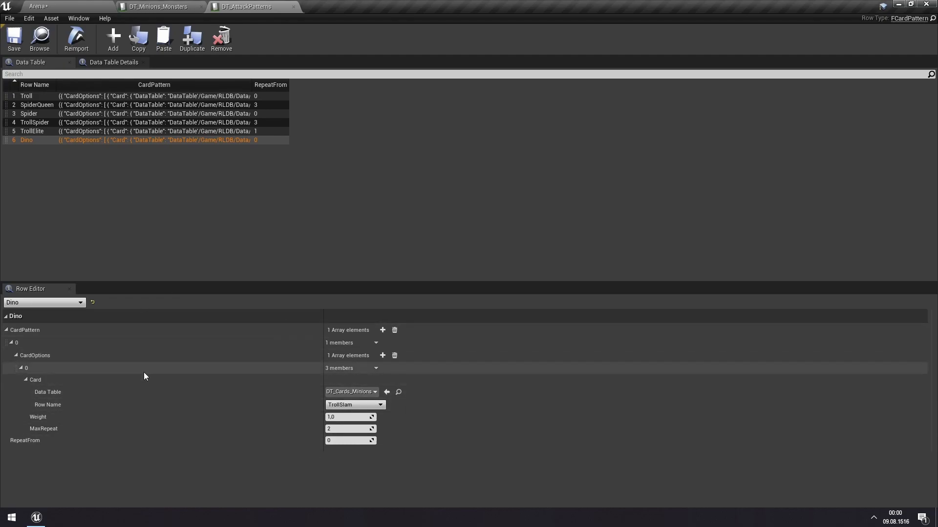
- Add a second Dino card option using DT_Cards_Minions row TrollBlock, both options weighted 0.5
click(382, 355)
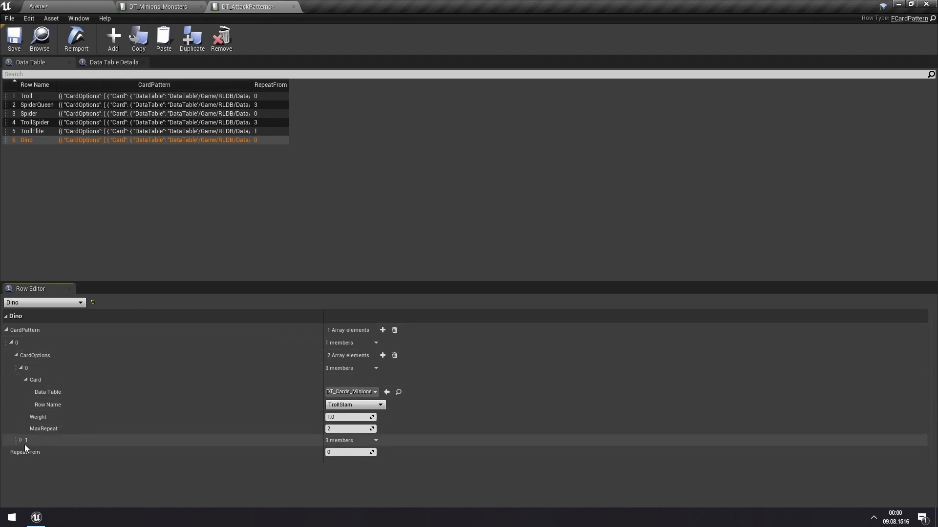
click(20, 440)
text(ca)
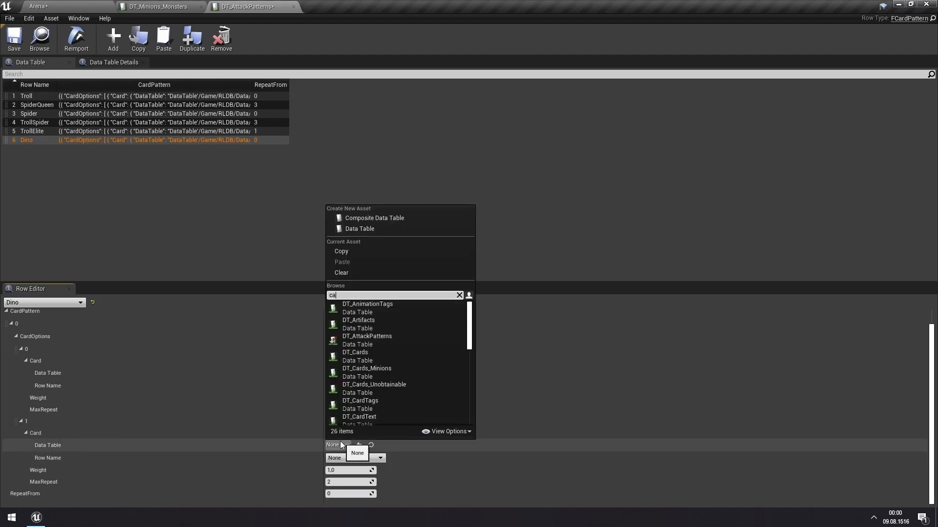
click(366, 369)
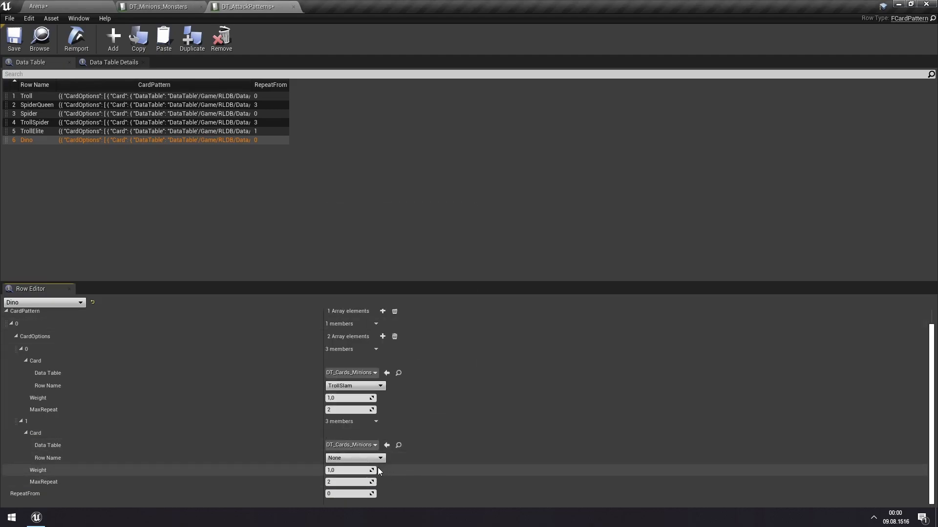
click(355, 458)
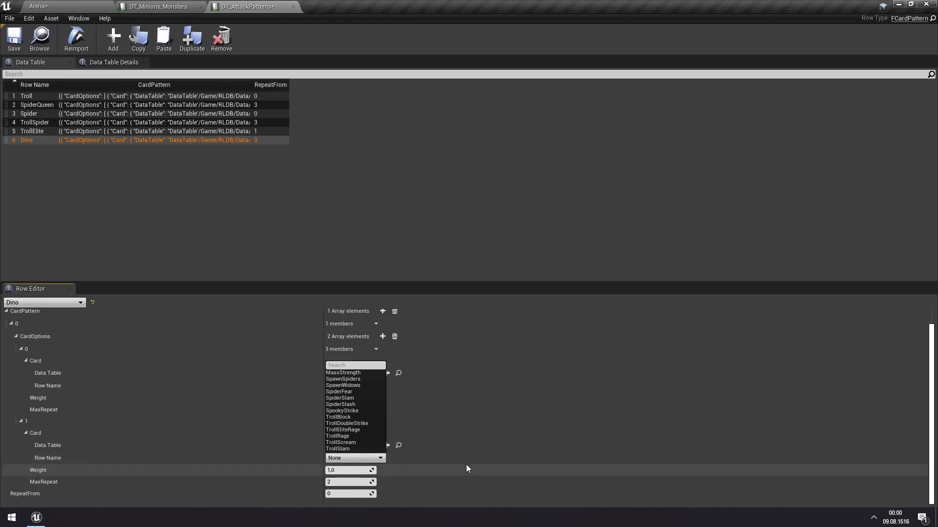
click(338, 417)
text(0.5)
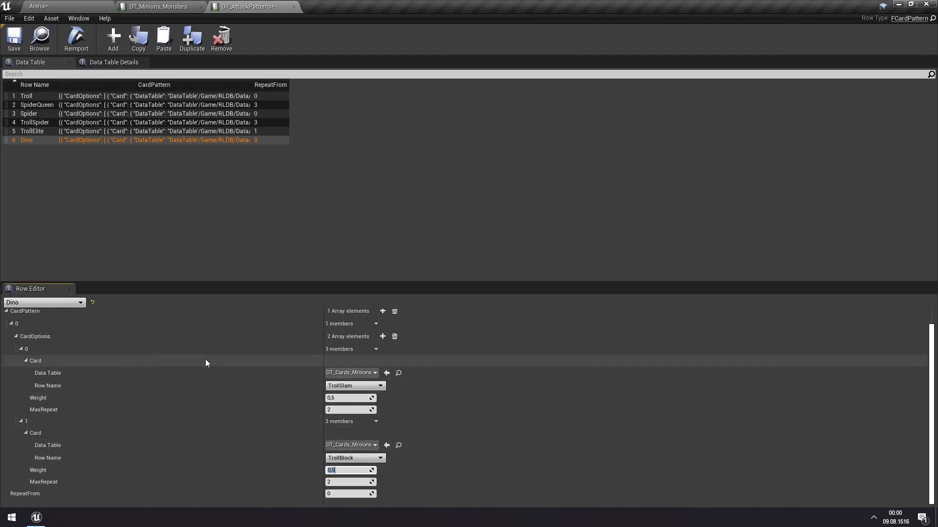
mouse_move(80, 426)
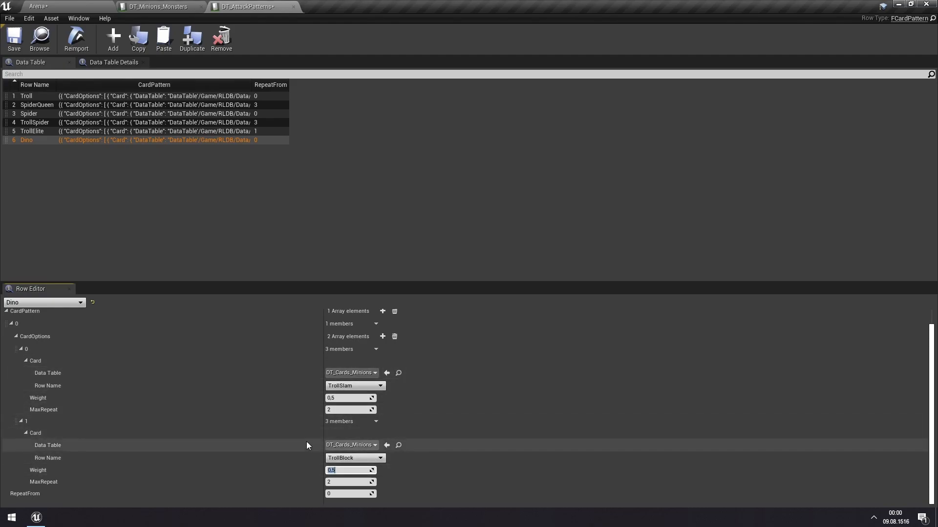
click(14, 38)
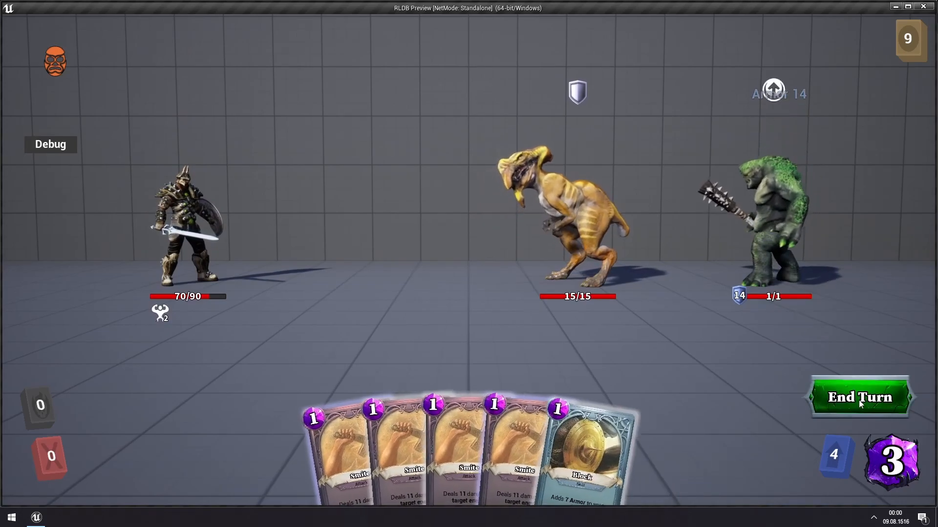
- End the player's turn twice so Dino gains armor and then shows its 10-damage attack
click(860, 398)
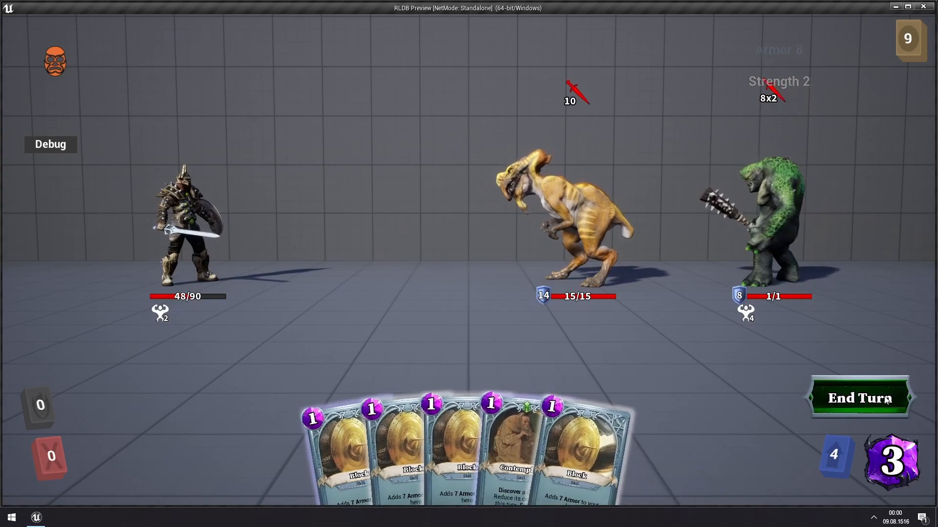
click(859, 398)
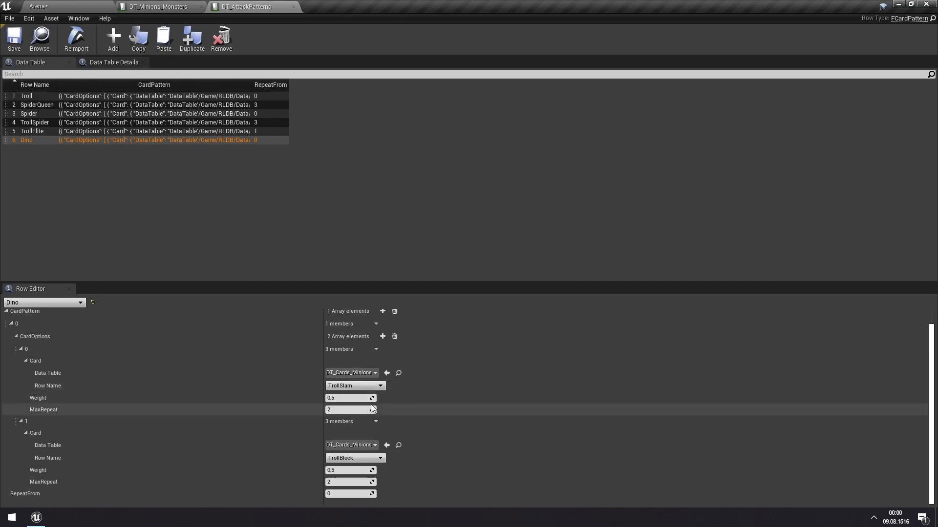
mouse_move(398, 424)
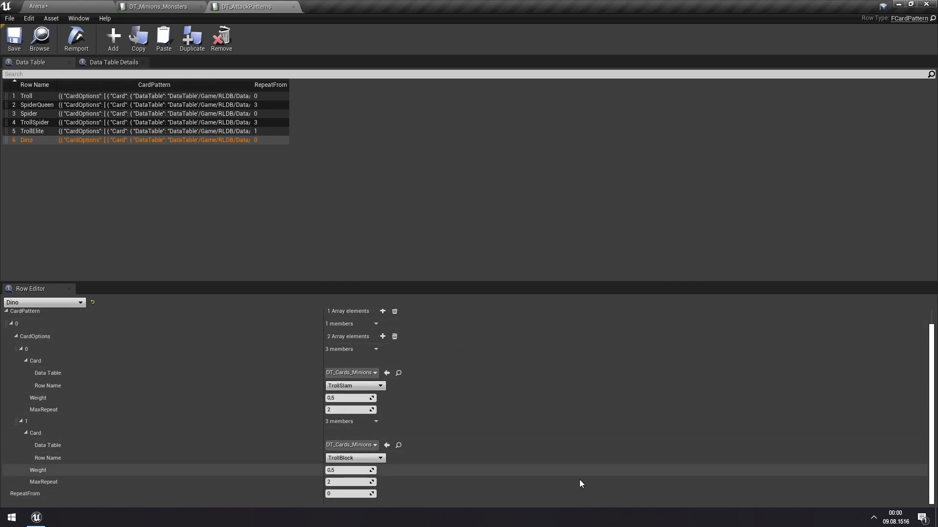
mouse_move(89, 320)
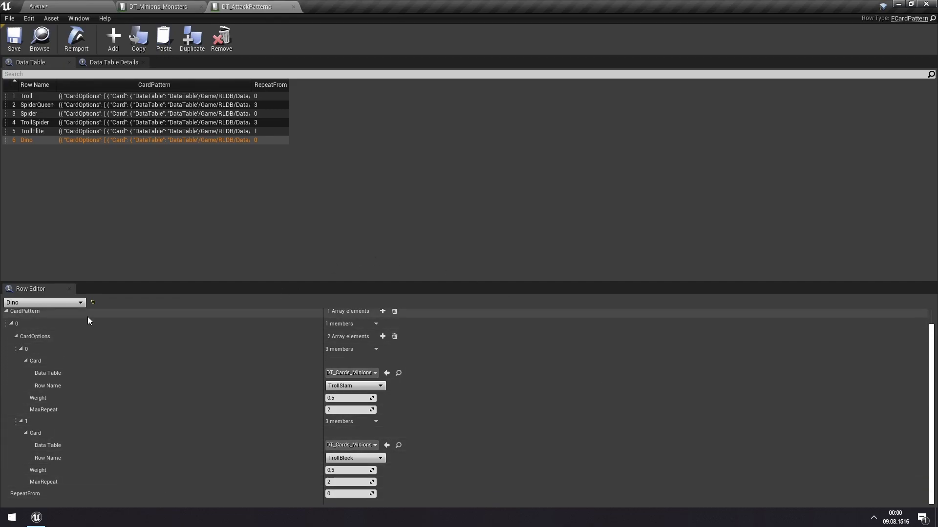
mouse_move(252, 318)
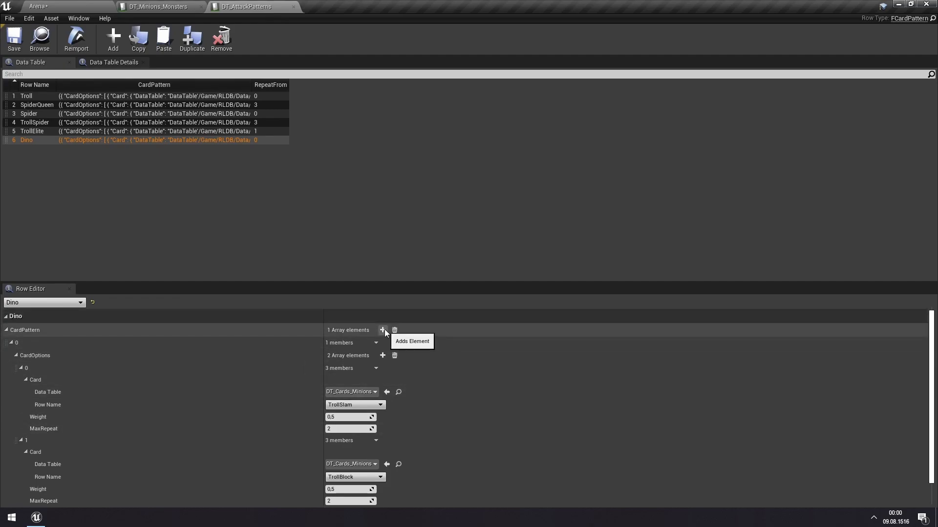
- Add a second Dino pattern step using MassStrength at weight 1.0 with RepeatFrom 0, then start a playtest
click(382, 331)
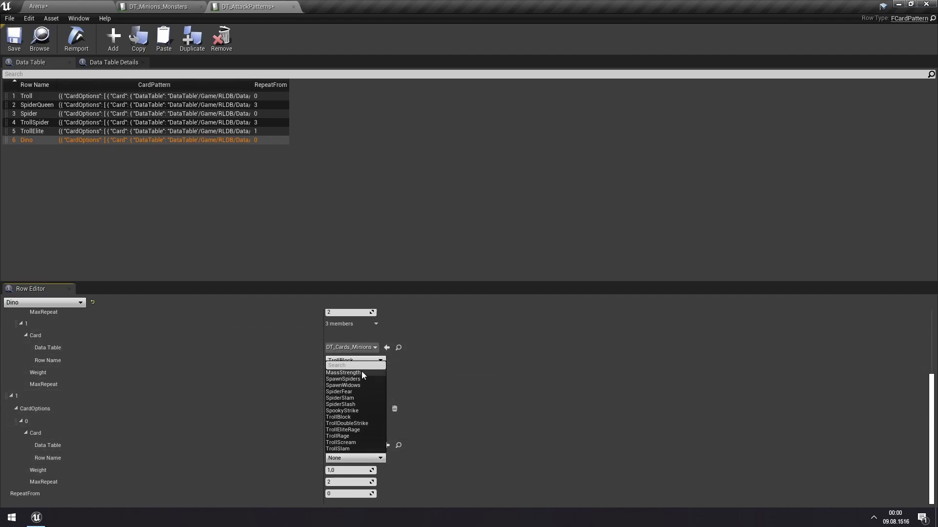
click(343, 373)
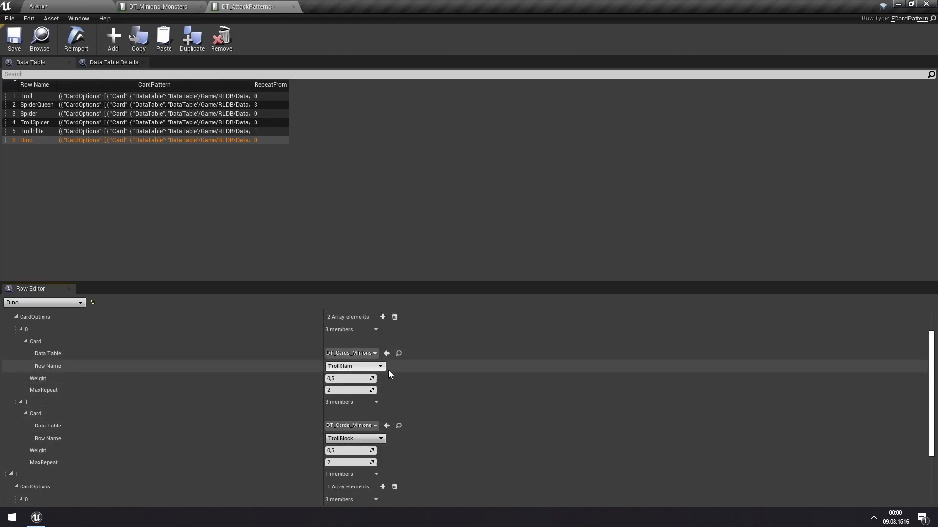
scroll(down, 3)
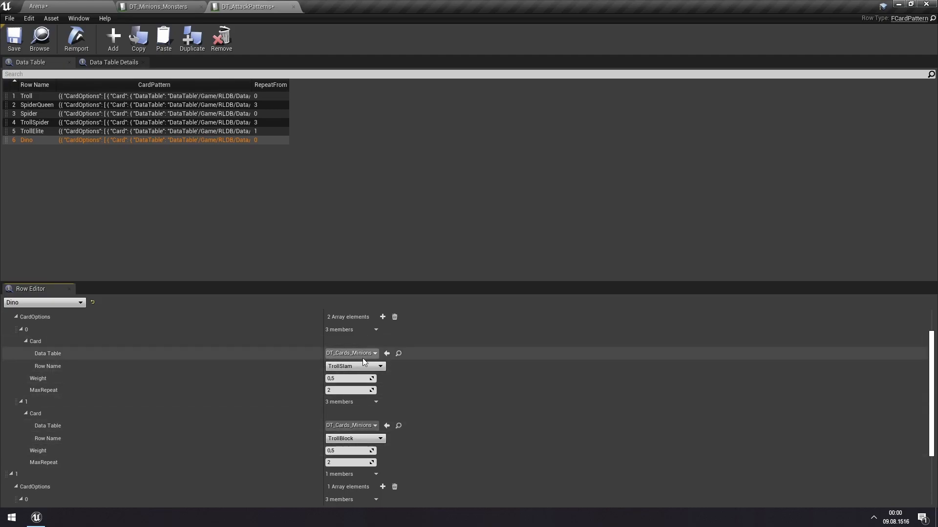
scroll(down, 3)
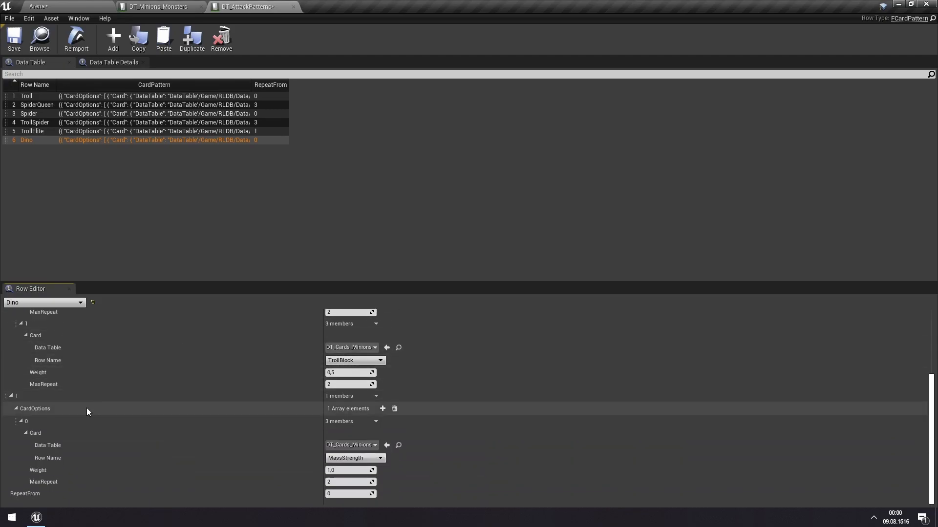
click(14, 35)
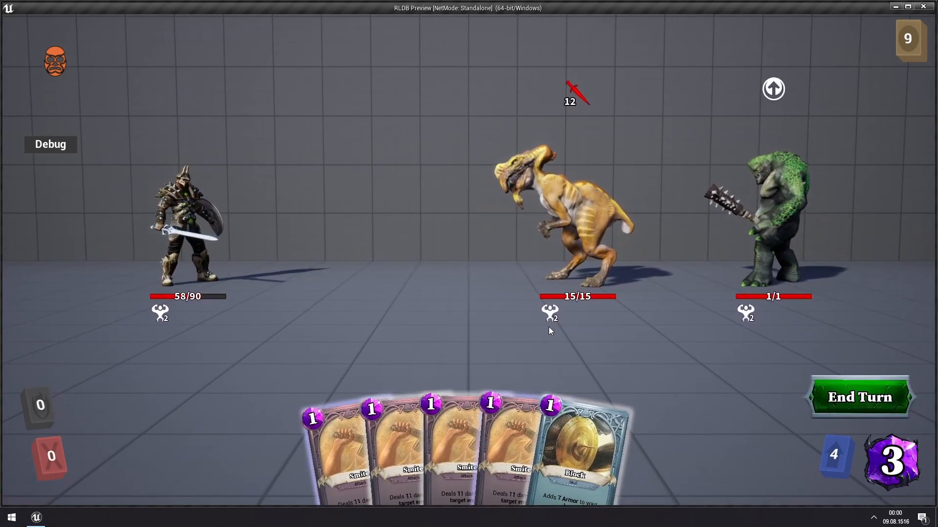
mouse_move(614, 114)
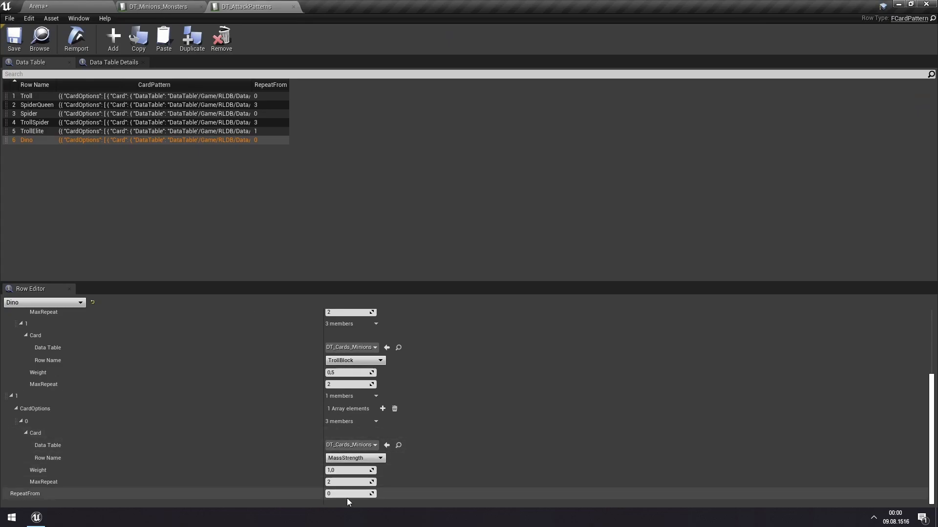
mouse_move(621, 349)
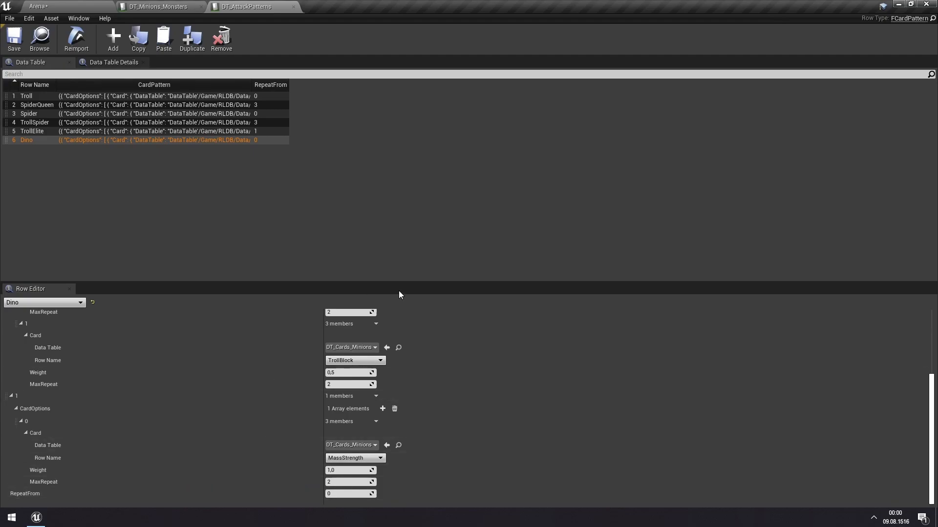
mouse_move(555, 472)
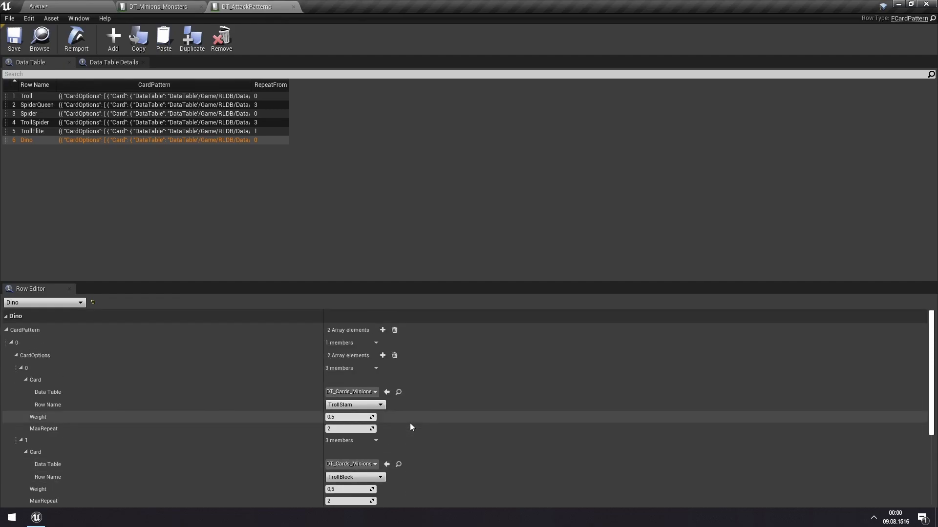
scroll(down, 3)
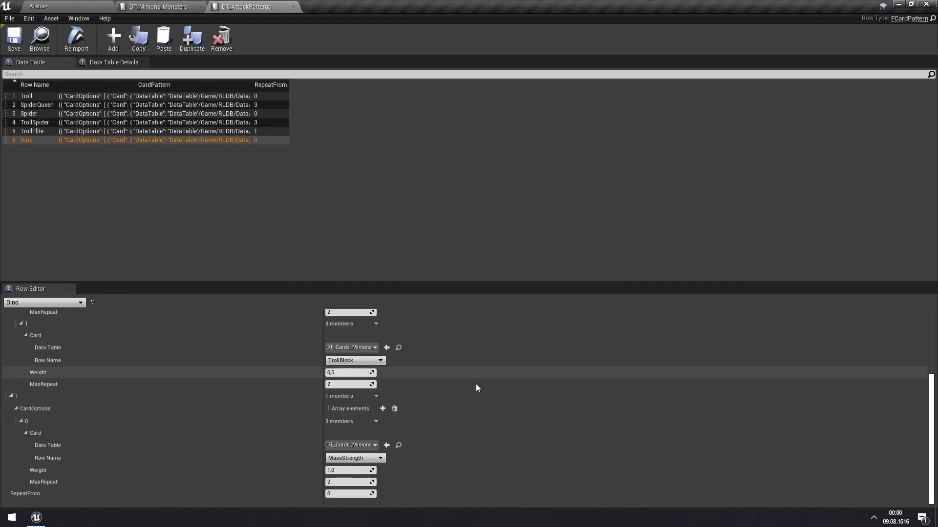
- Set Dino's AttackPatternComponent in DT_Minions_Monsters to BP_AttackPatternComponent_SpiderQueen
click(161, 7)
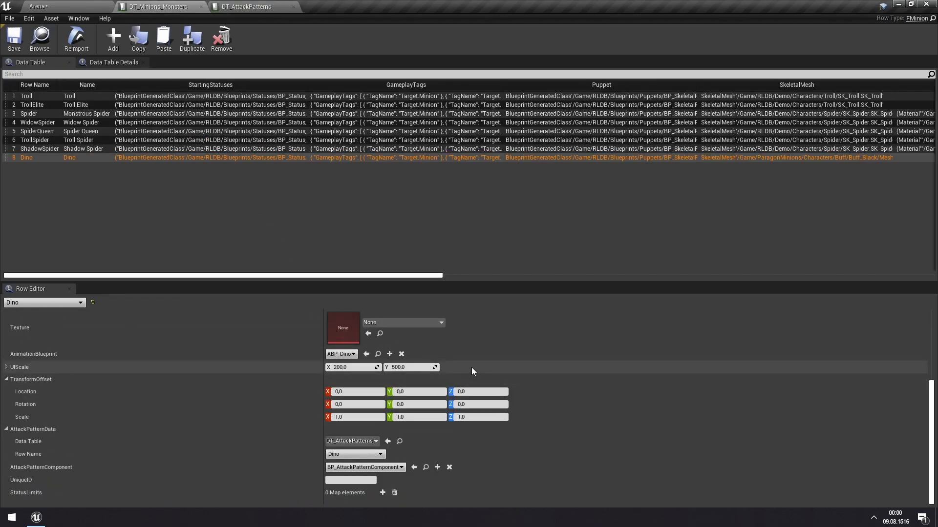
click(400, 467)
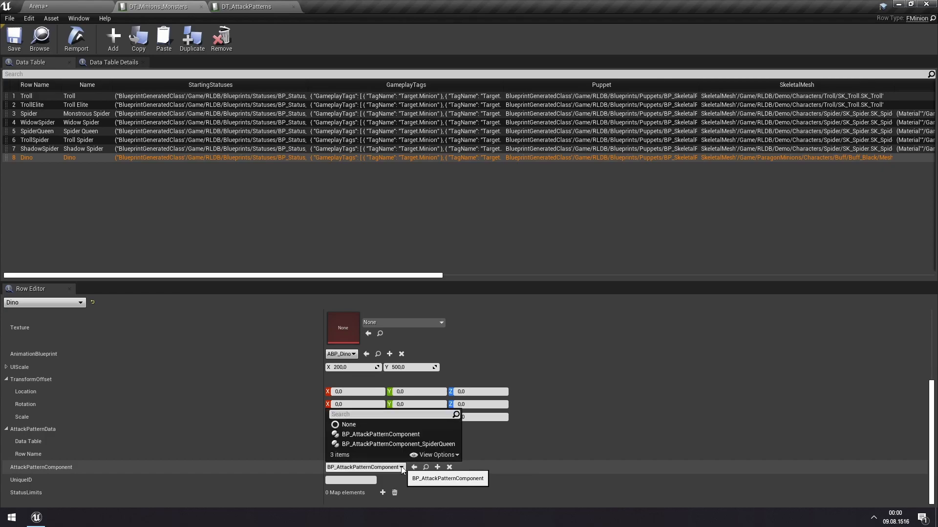
mouse_move(433, 443)
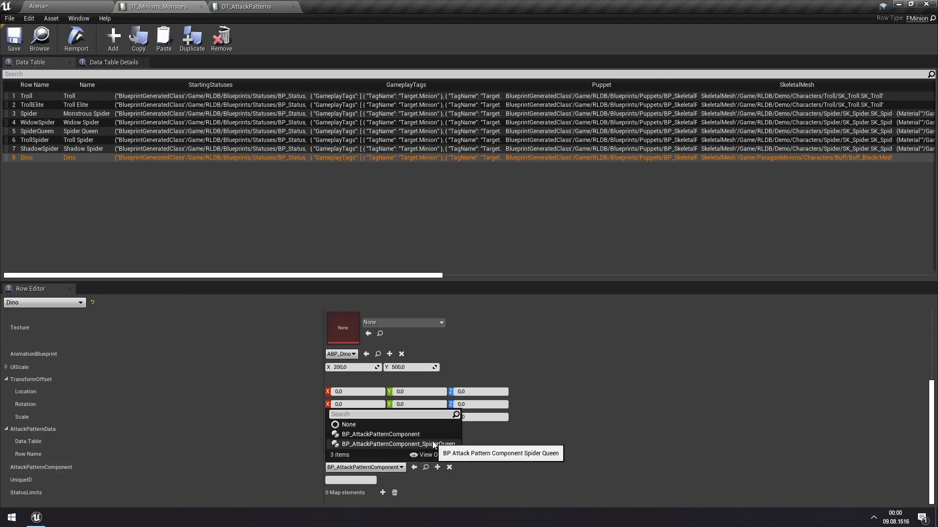
click(394, 443)
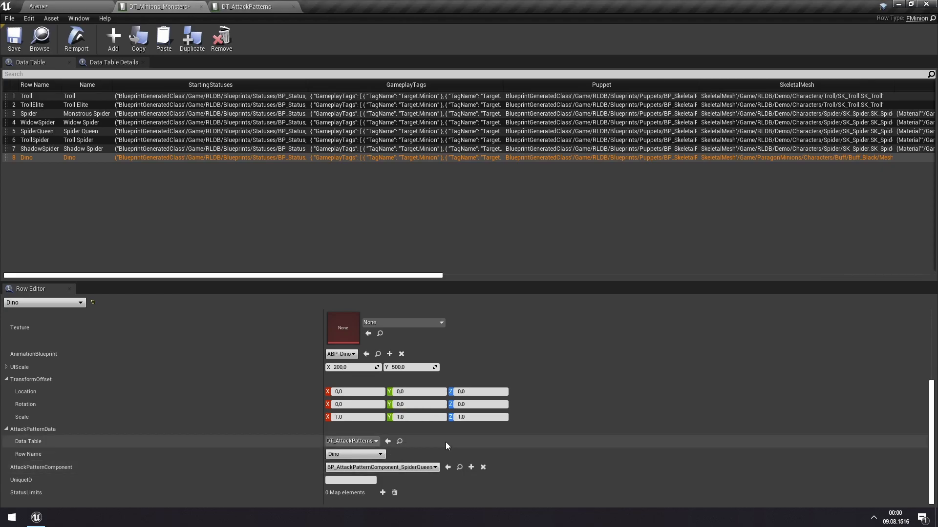
- Locate the SpiderQueen component in Content Browser and open its Blueprint to Get Next Card
click(34, 8)
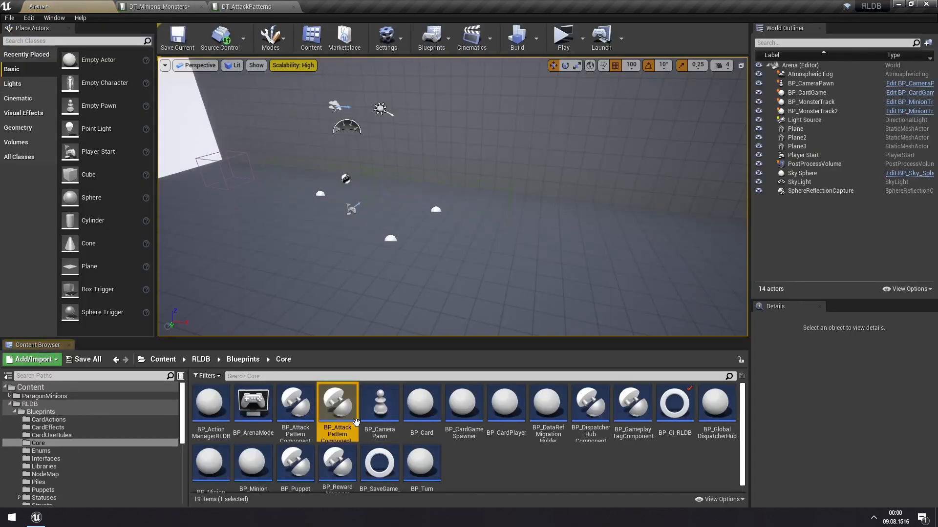
double_click(337, 403)
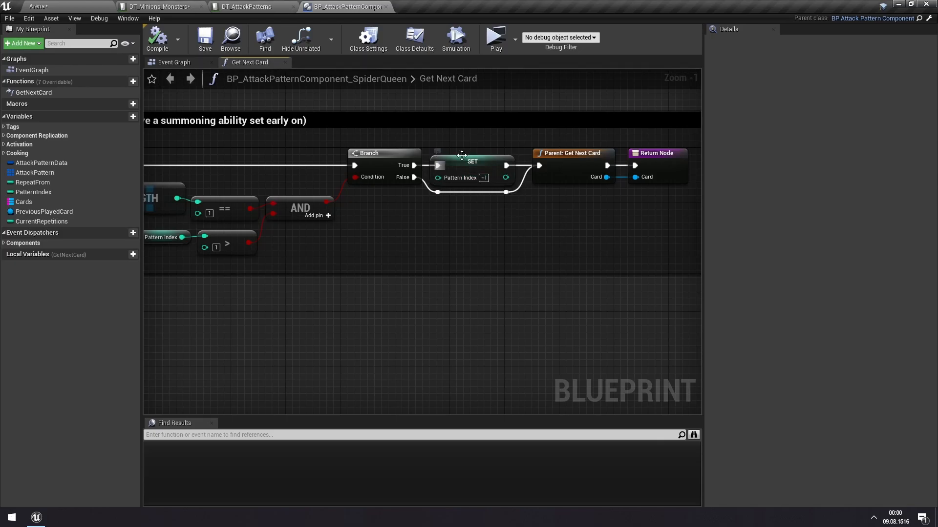
mouse_move(438, 125)
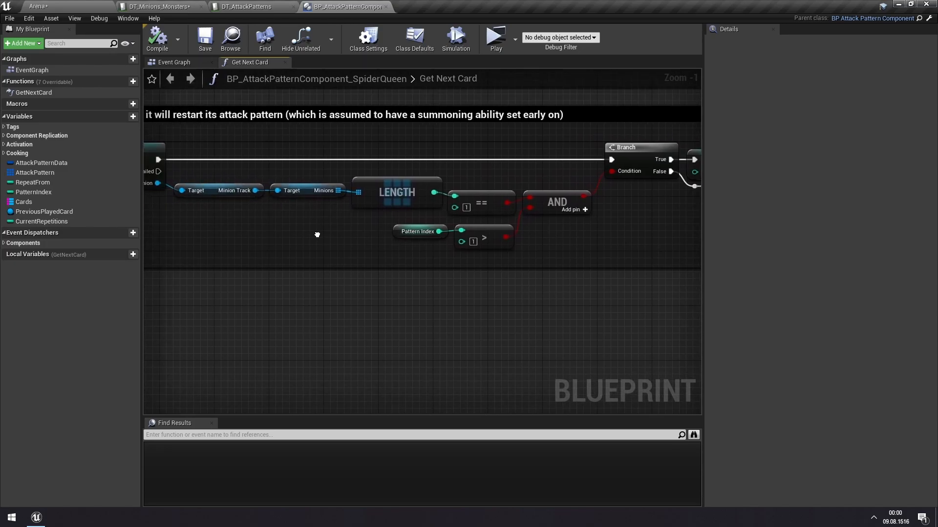
- Review the Get Next Card graph and return to DT_Minions_Monsters to reset Dino to BP_AttackPatternComponent
scroll(down, 3)
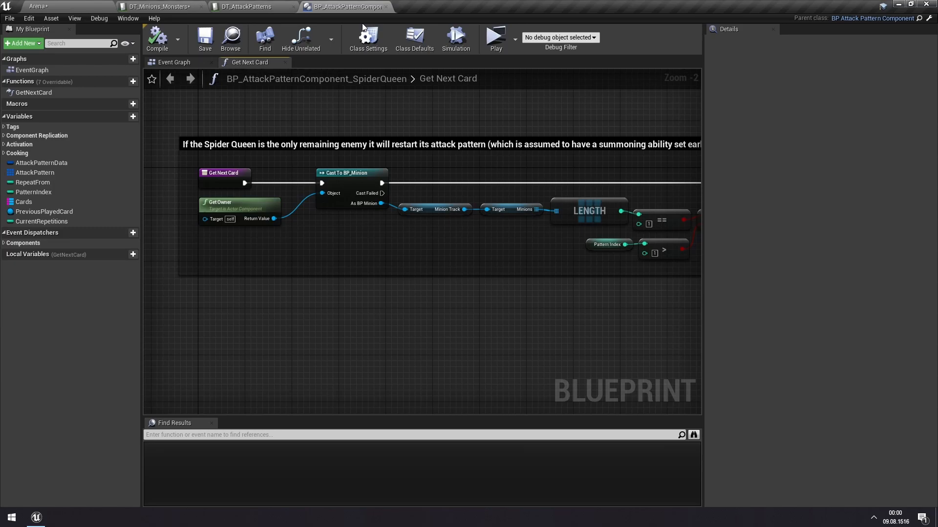
click(156, 6)
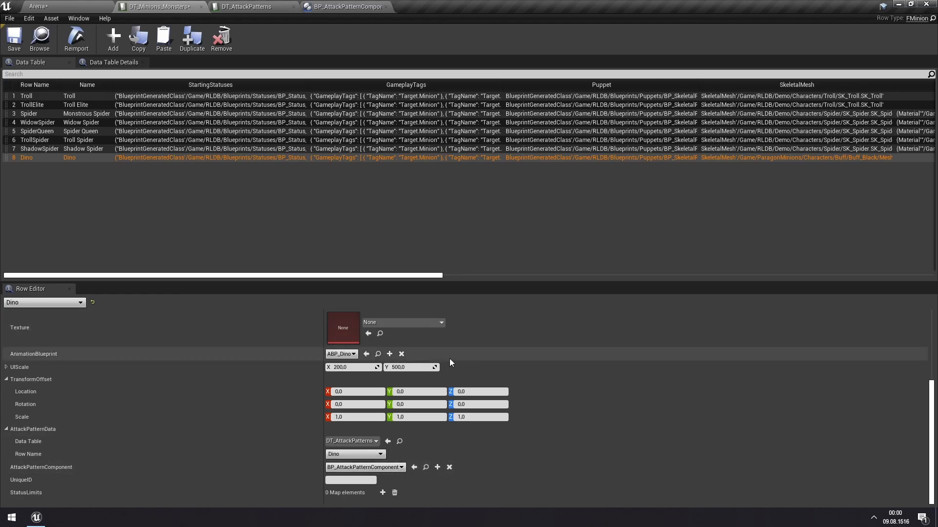
mouse_move(595, 434)
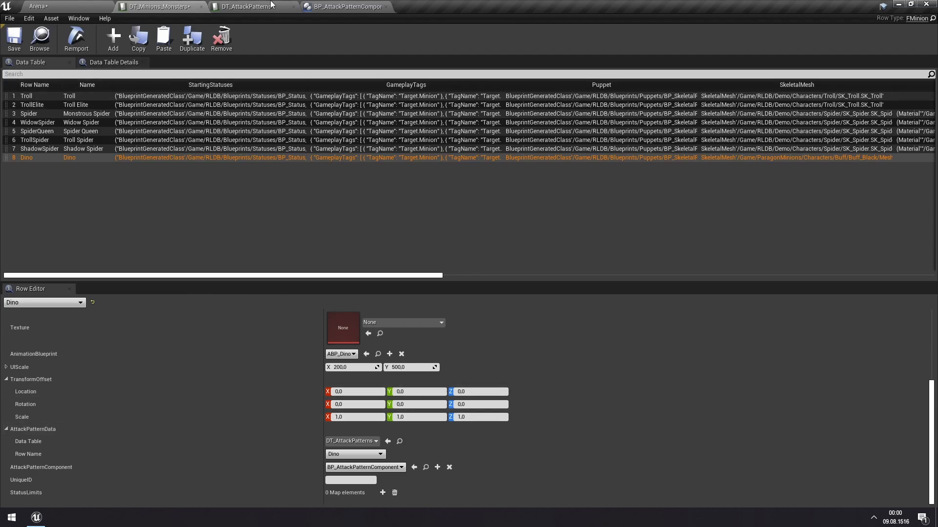
- From Dino's DT_AttackPatterns row, browse to DT_Cards_Minions in the Content Browser's Data/Cards folder
click(247, 6)
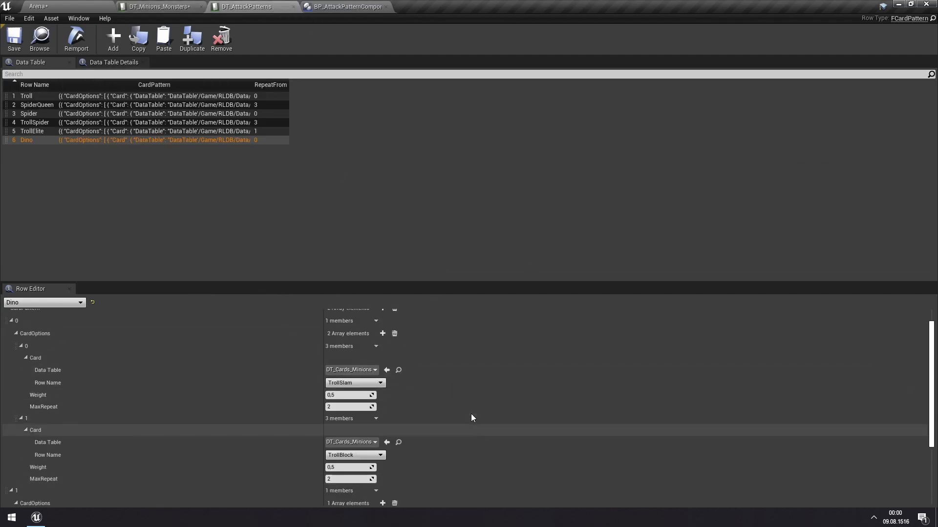
scroll(down, 3)
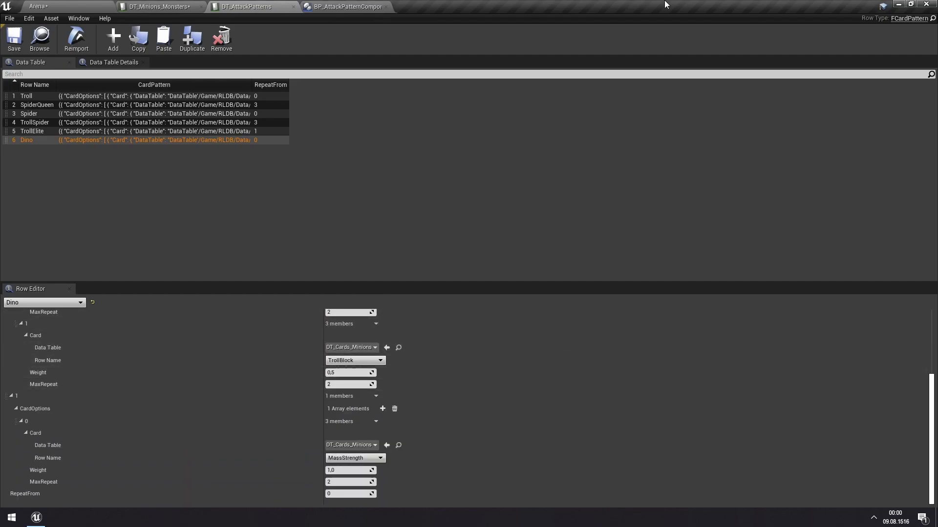
mouse_move(179, 377)
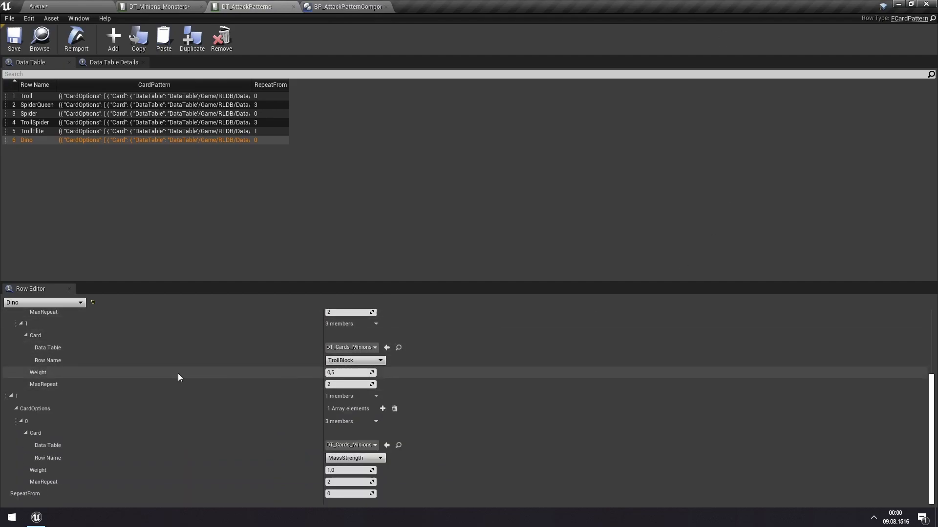
mouse_move(387, 347)
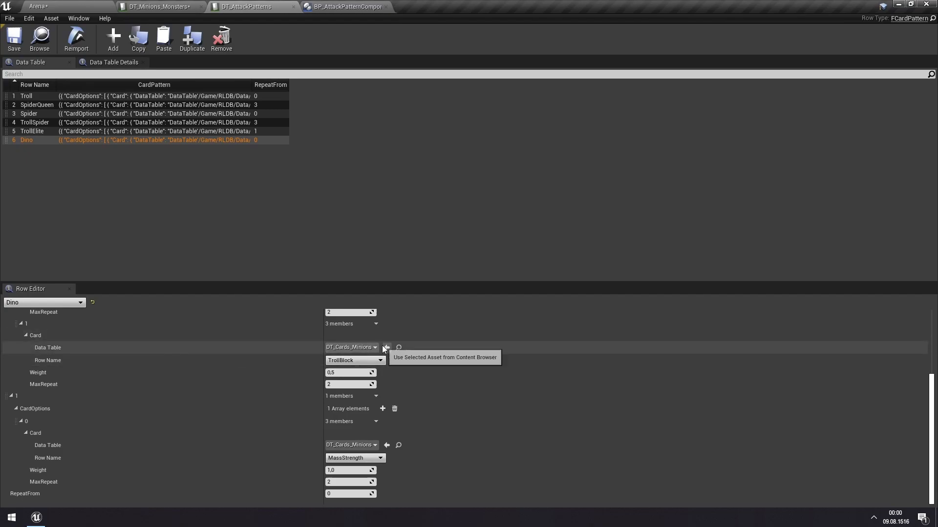
mouse_move(398, 348)
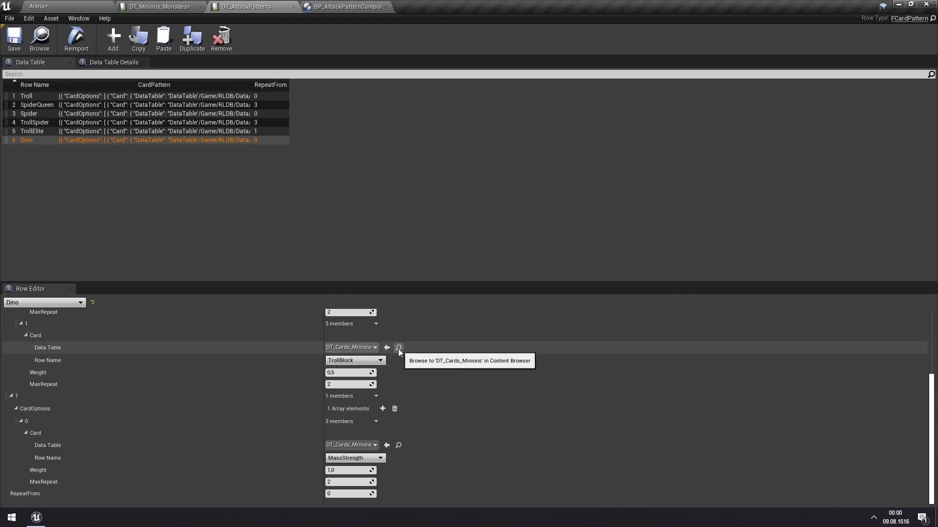
click(398, 348)
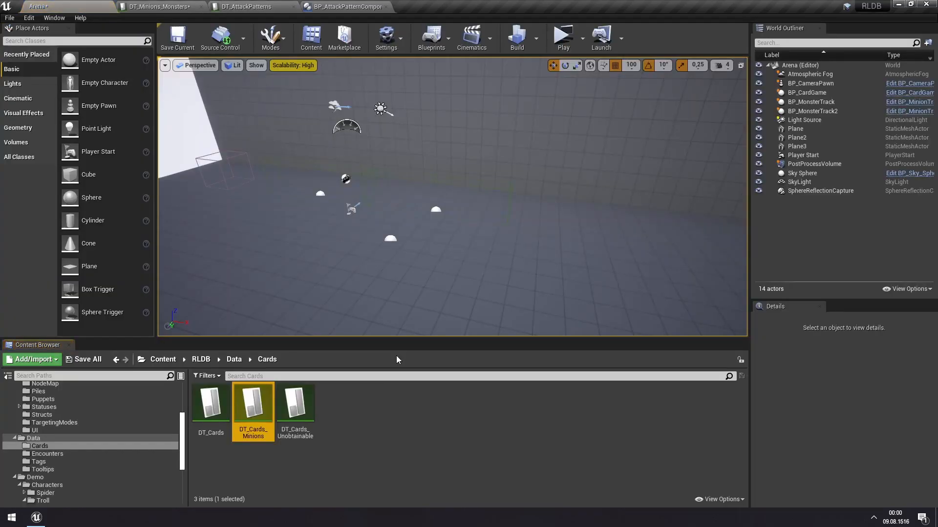
double_click(253, 402)
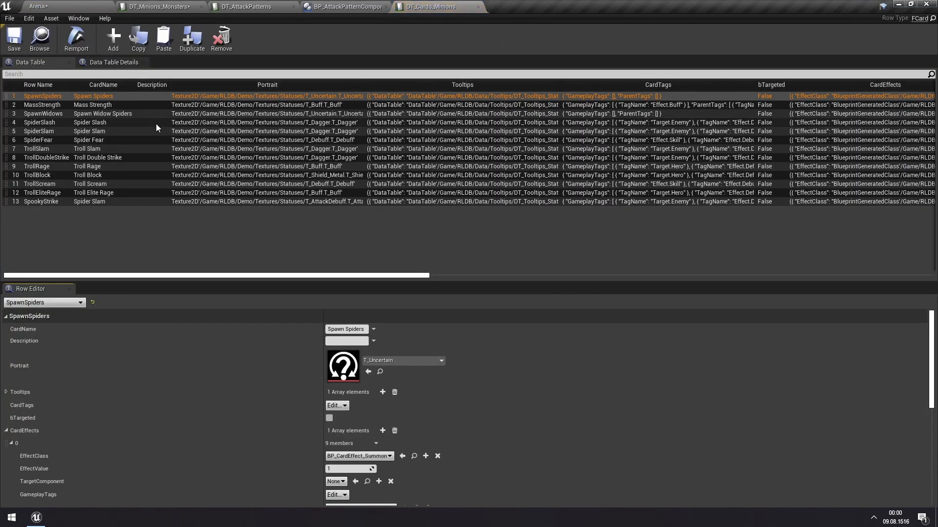
click(41, 105)
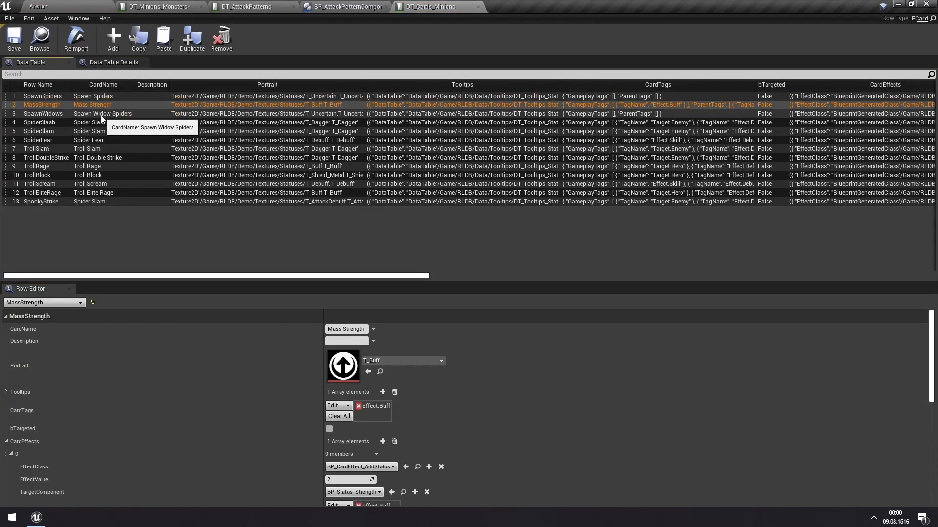
click(43, 95)
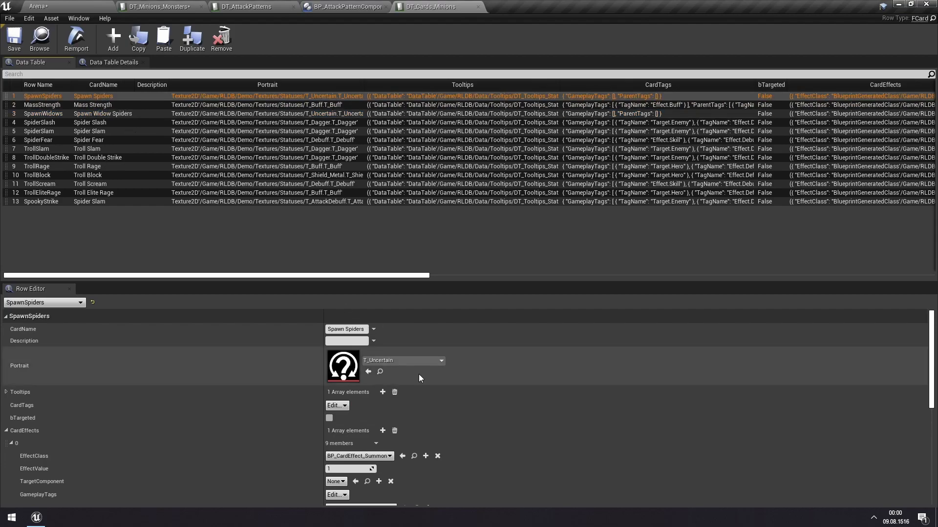
mouse_move(409, 364)
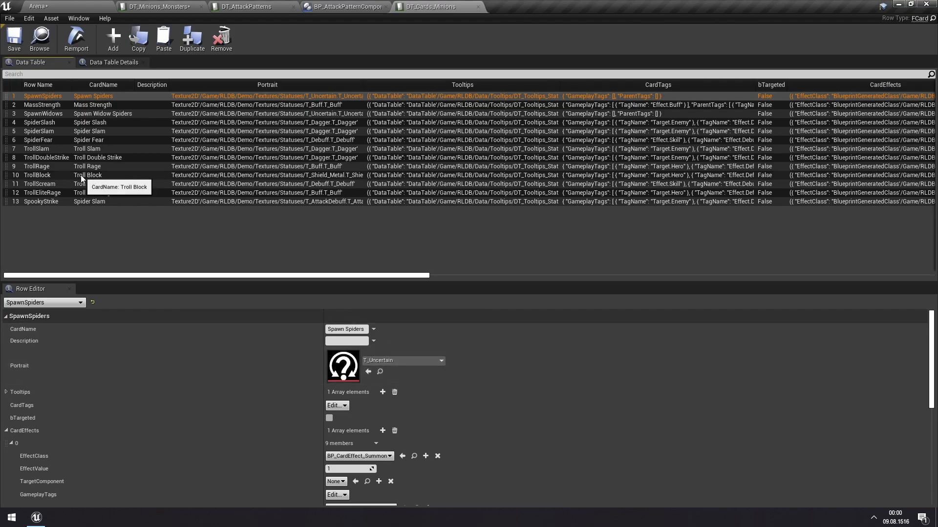
click(29, 148)
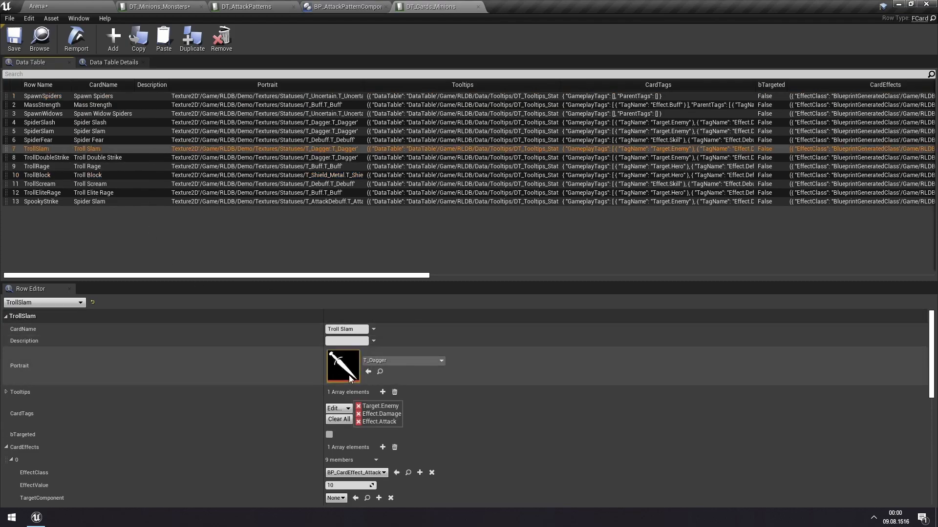
click(39, 131)
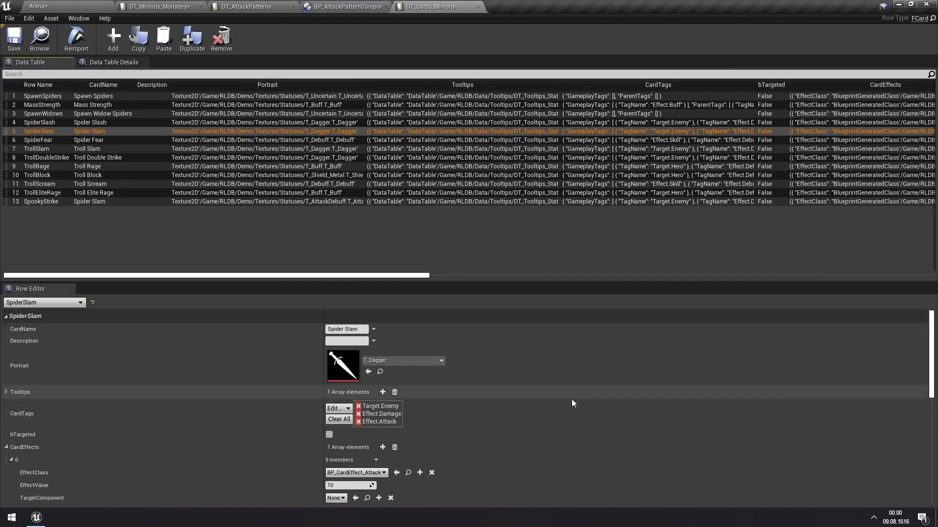
scroll(down, 3)
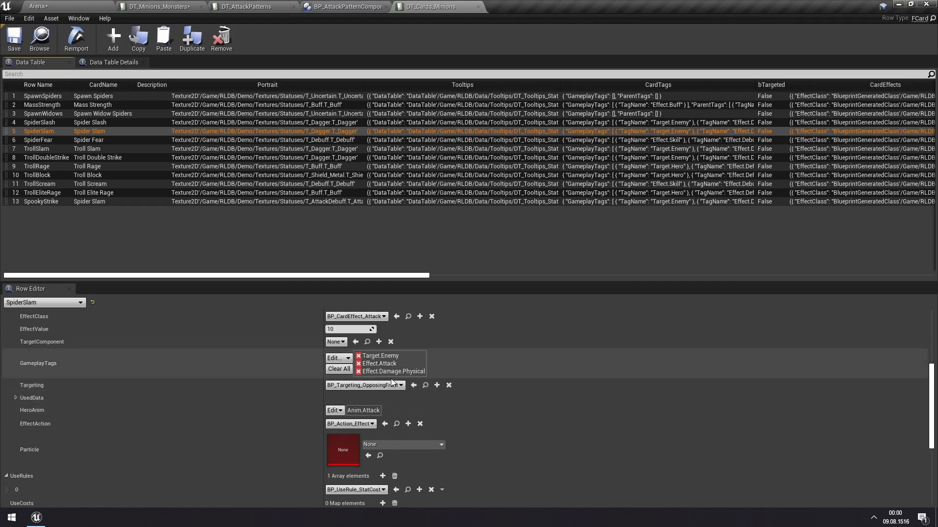
mouse_move(392, 393)
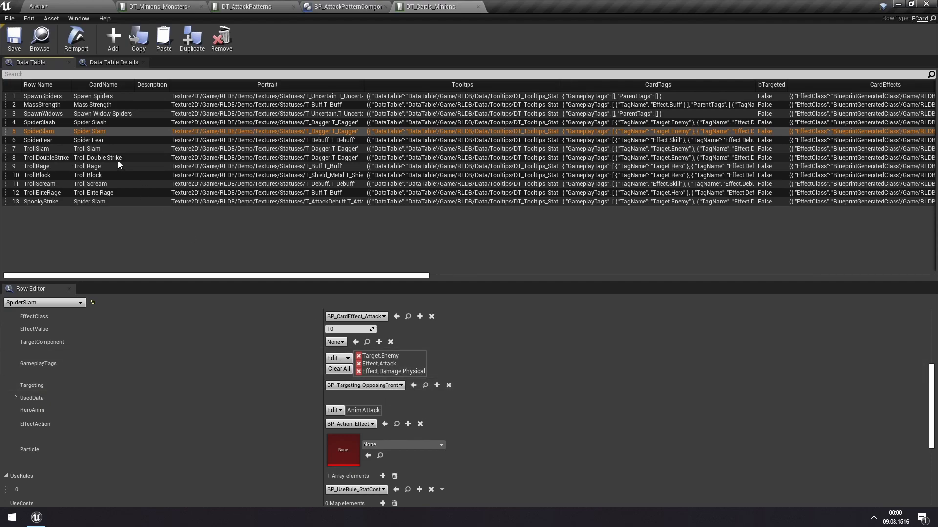
click(39, 104)
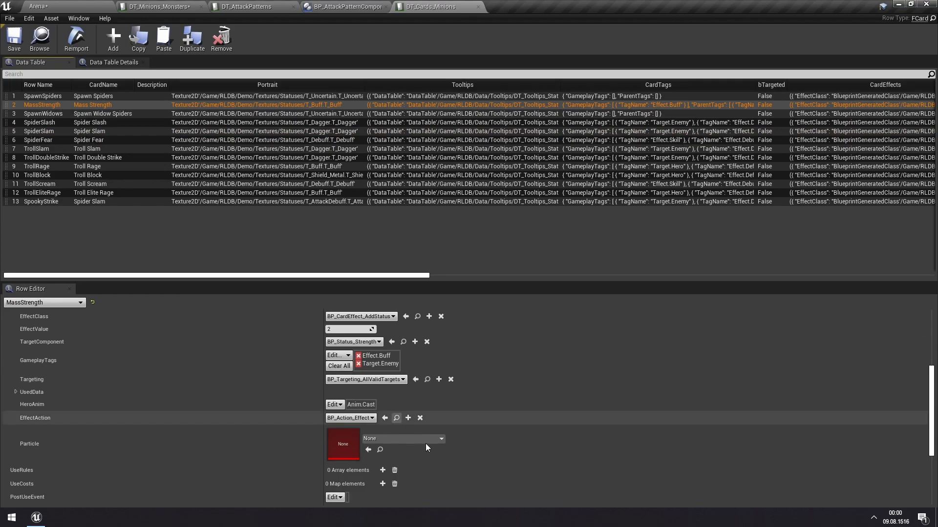
mouse_move(392, 379)
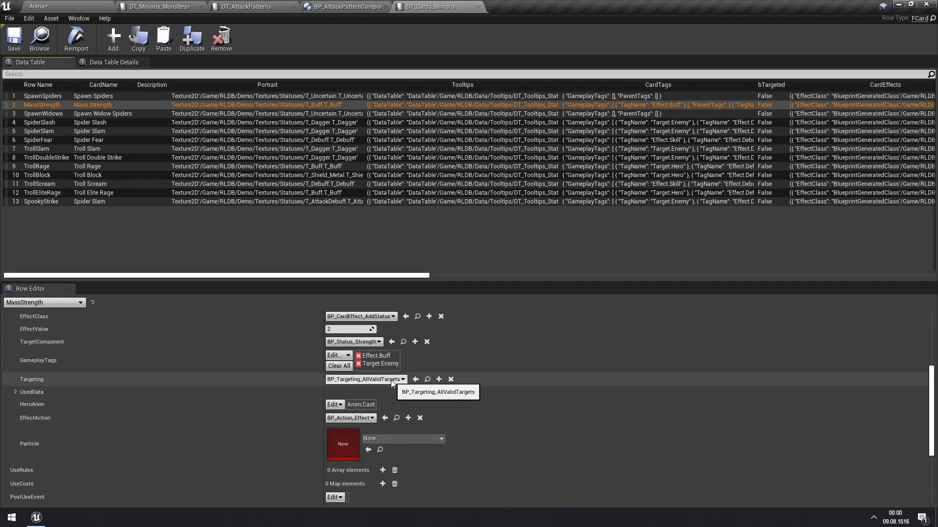
mouse_move(416, 378)
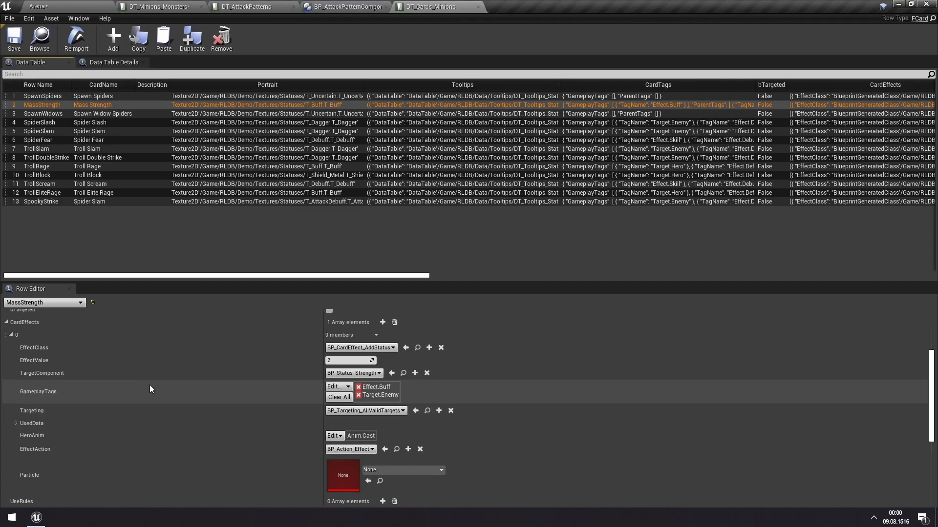
mouse_move(393, 405)
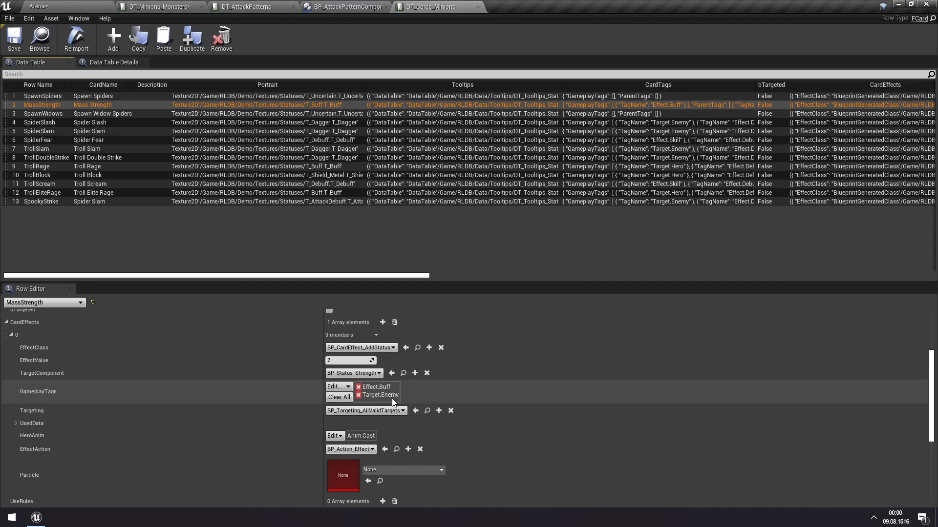
scroll(down, 3)
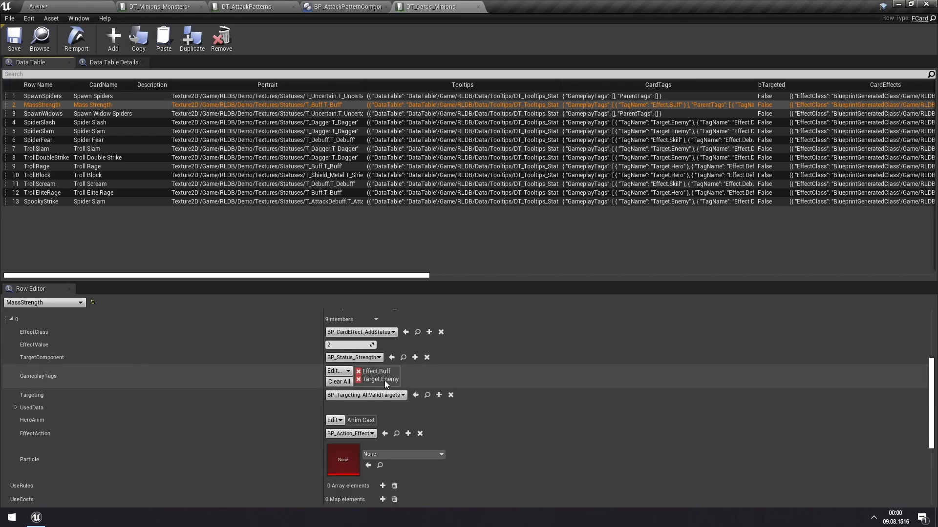
mouse_move(375, 381)
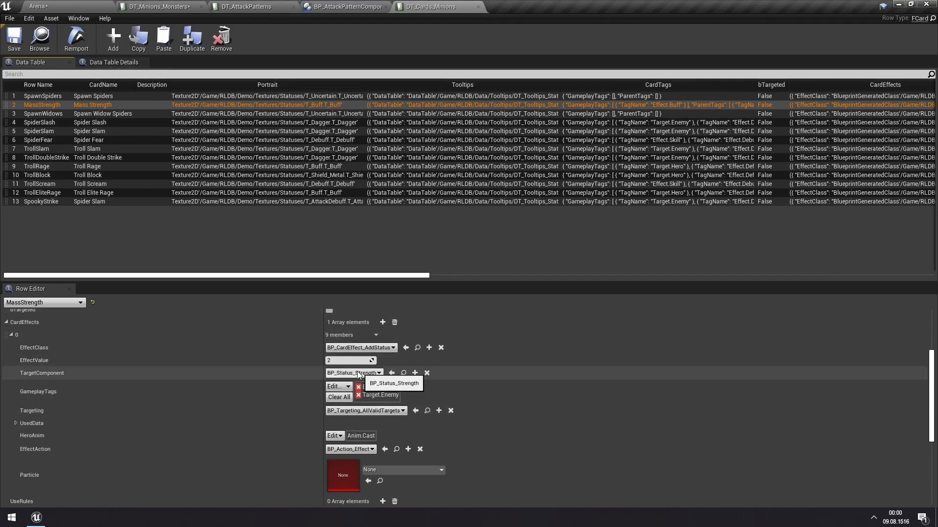
click(376, 383)
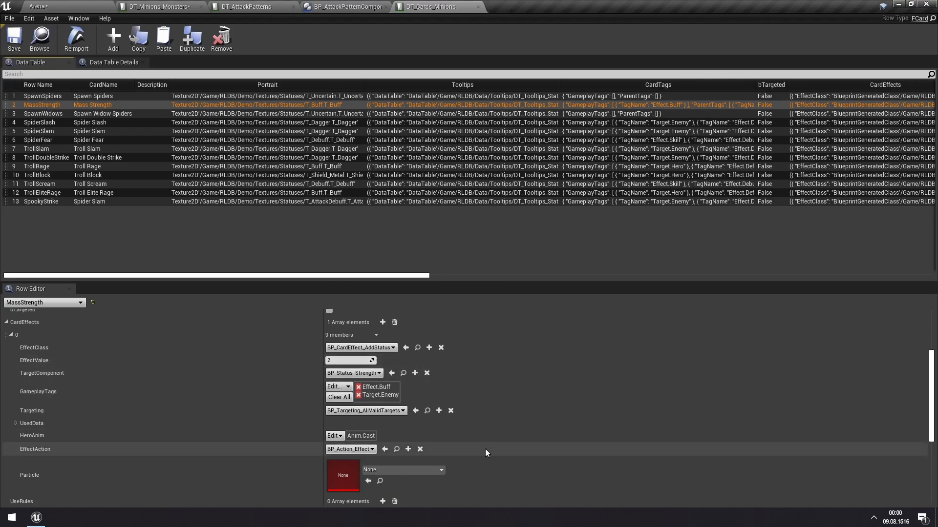
mouse_move(373, 413)
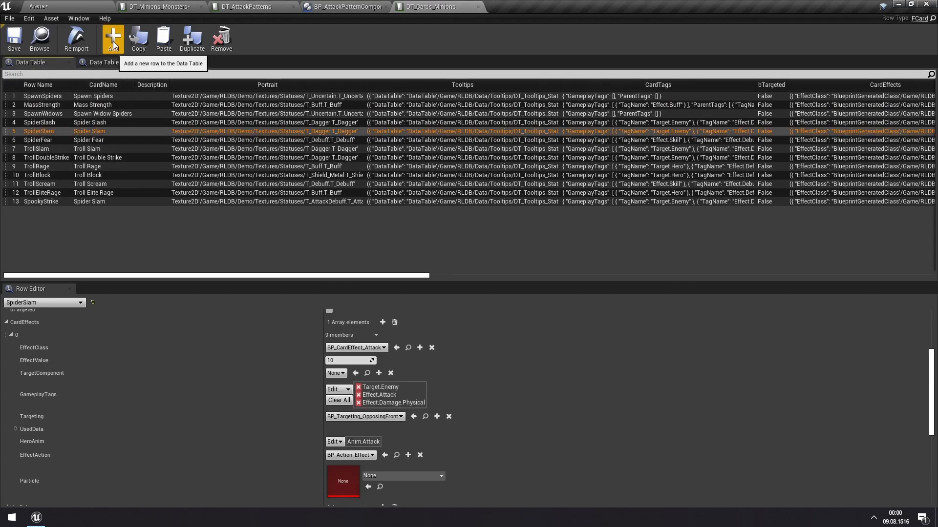
- Discard a stray empty row, then duplicate SpiderSlam as a new DinoSlam card row
click(113, 38)
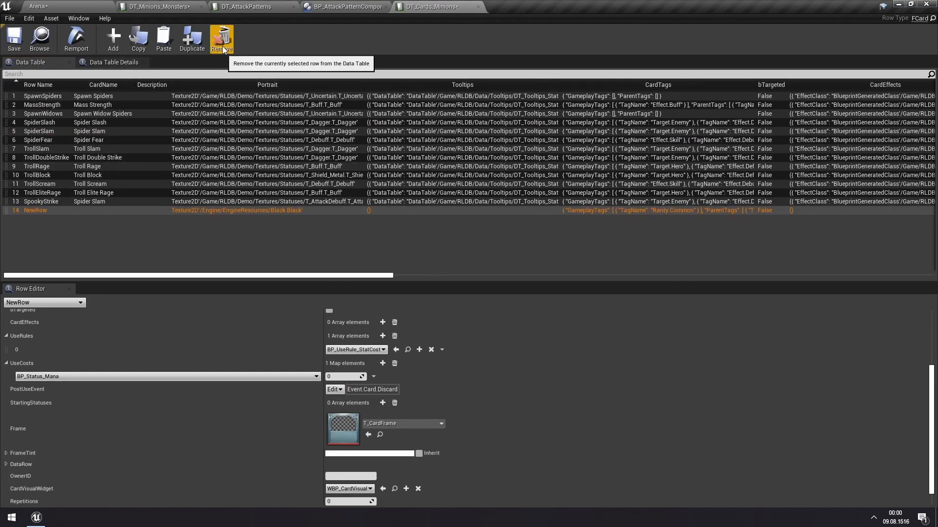
click(221, 38)
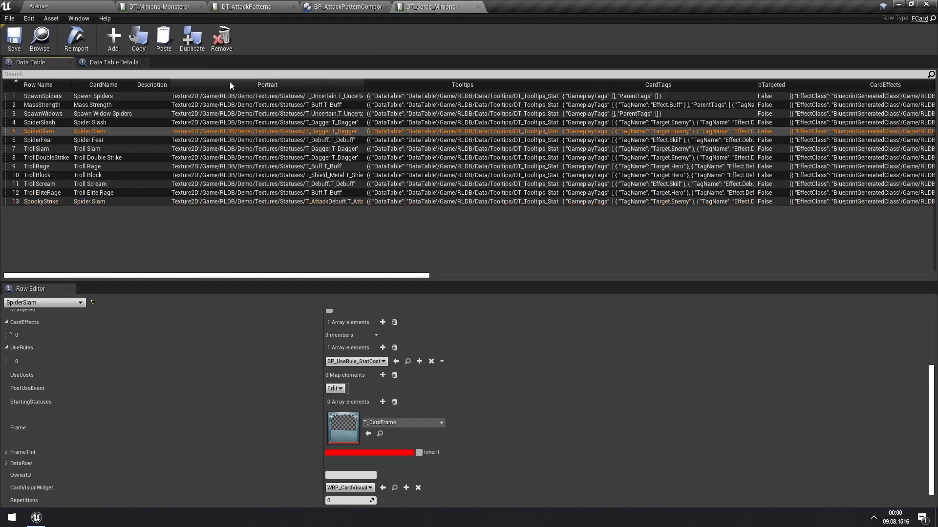
mouse_move(191, 39)
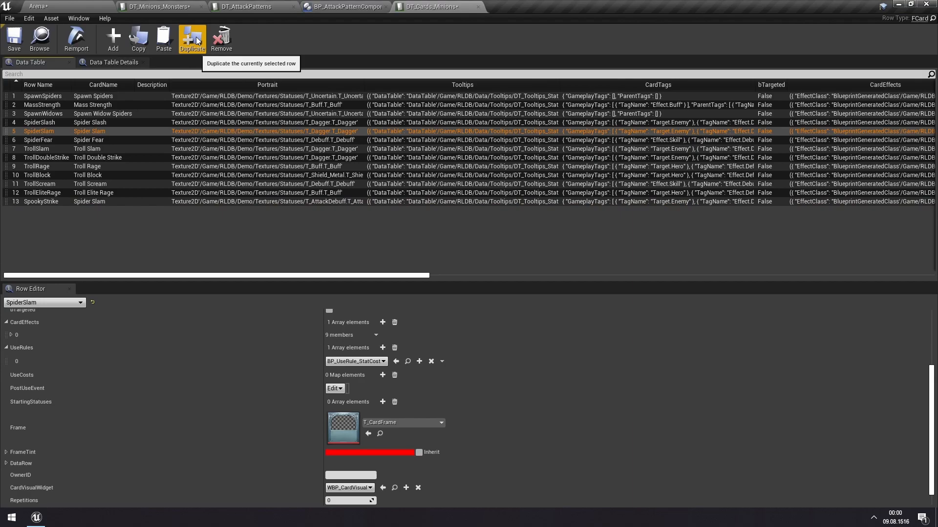
click(191, 40)
text(DinoSlam)
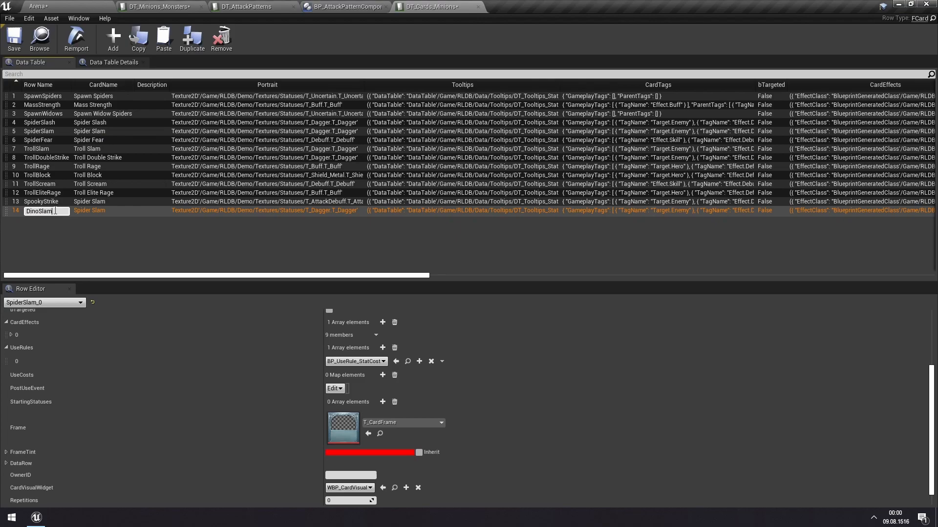
key(Enter)
text(Dino Slam)
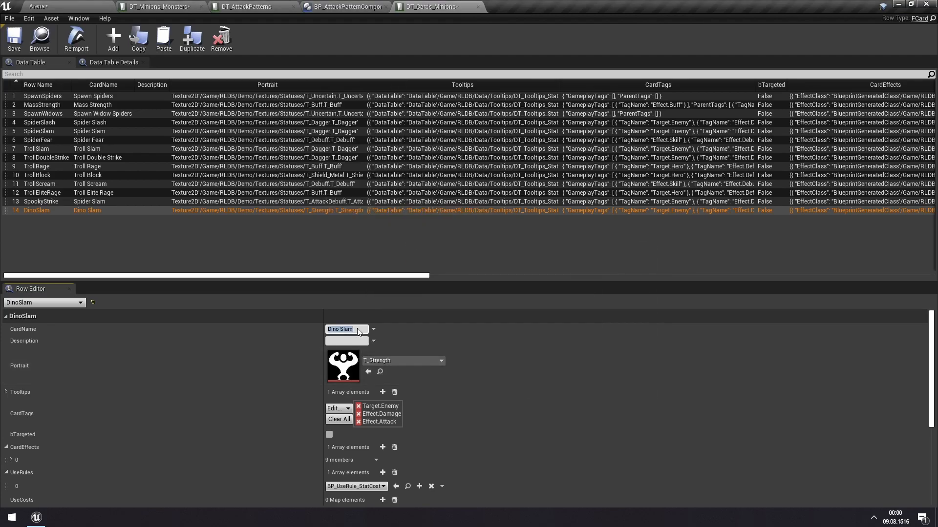
- Give DinoSlam the T_Strength portrait and raise its first effect's EffectValue to 50
scroll(down, 3)
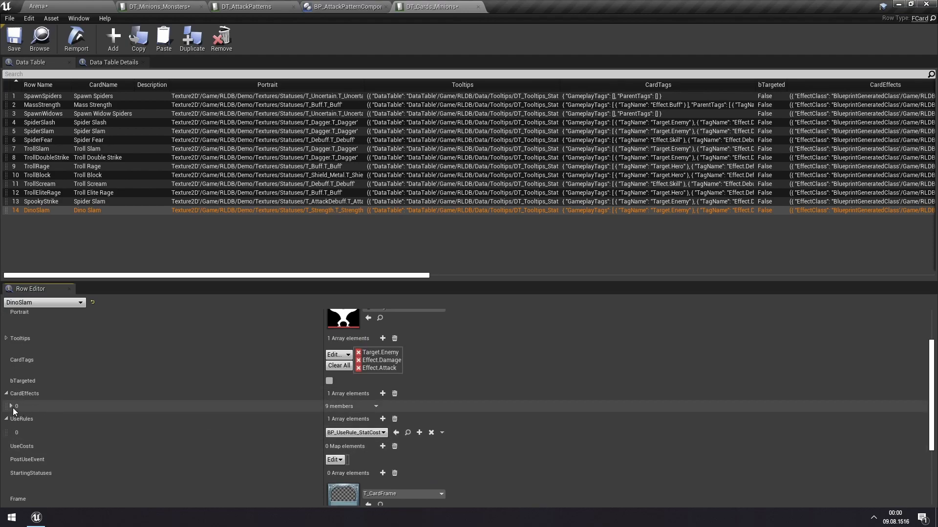
click(8, 406)
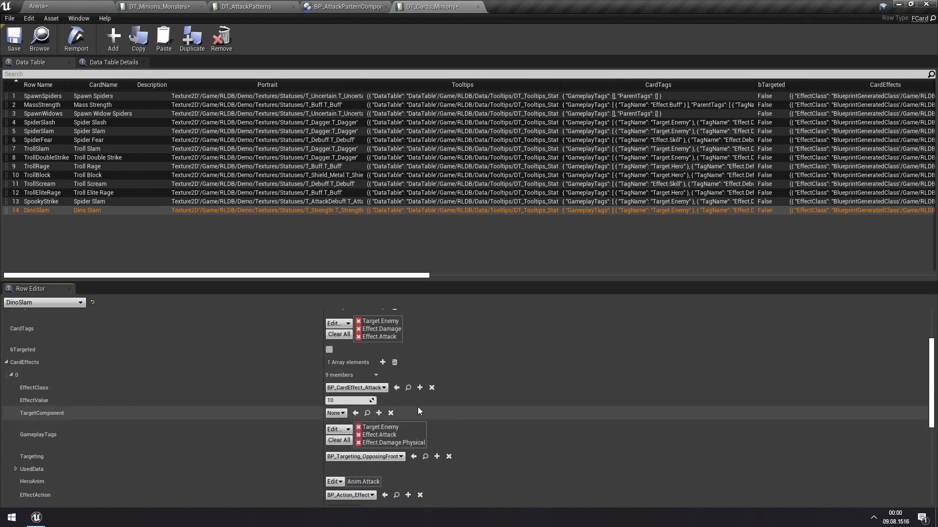
text(50)
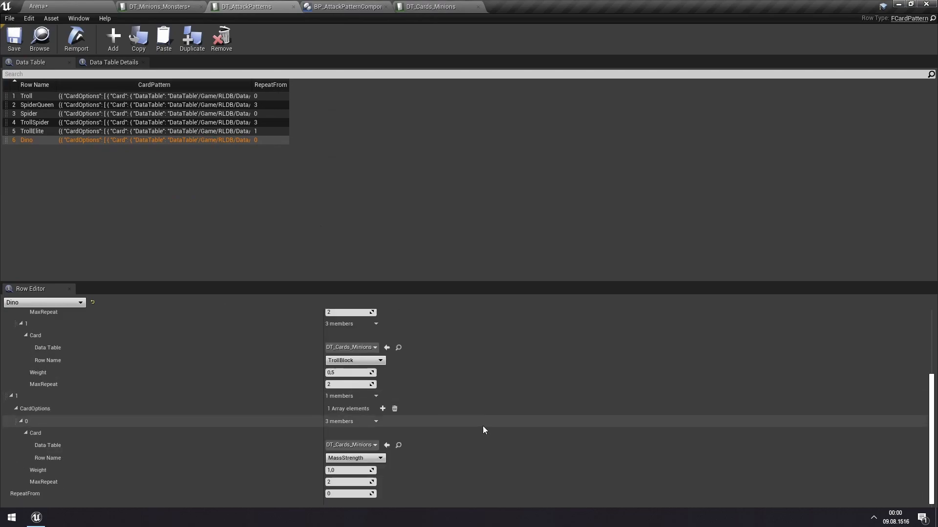
- Select the Dino row in DT_AttackPatterns to show its CardPattern options
click(355, 458)
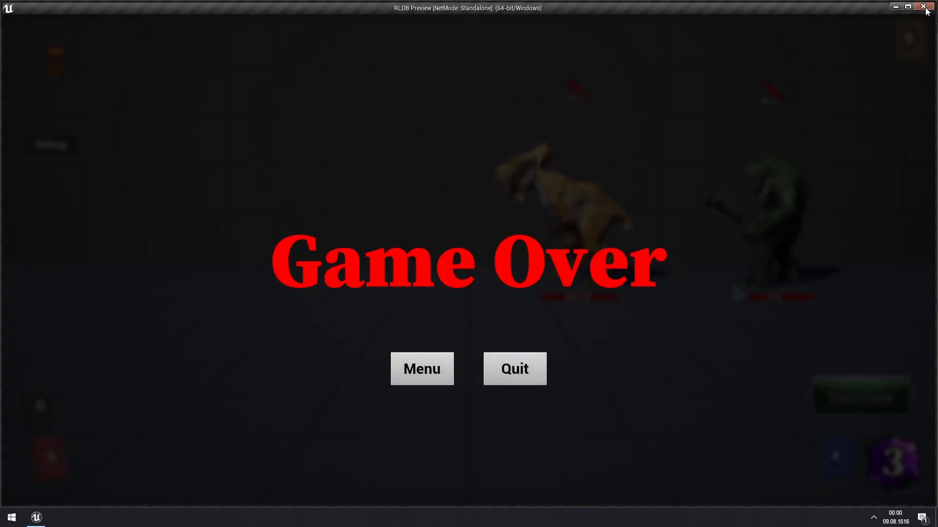
mouse_move(825, 116)
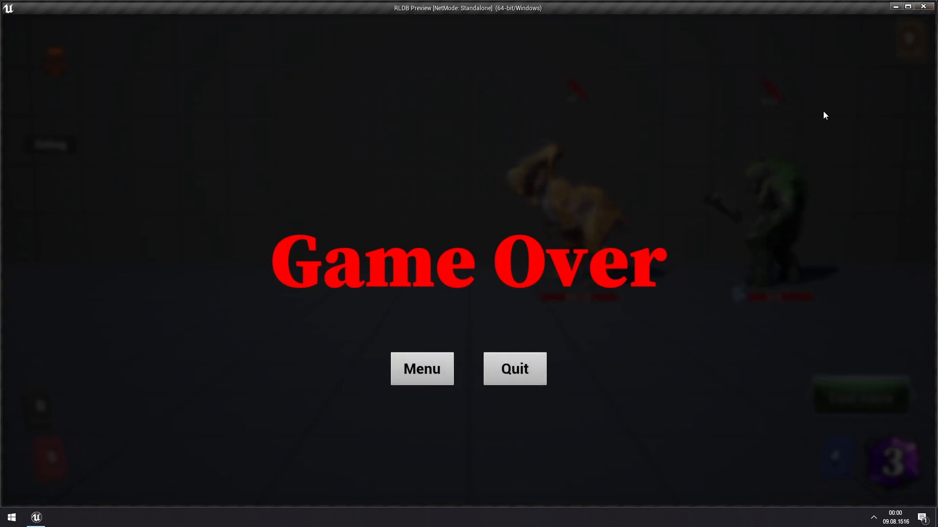
mouse_move(611, 89)
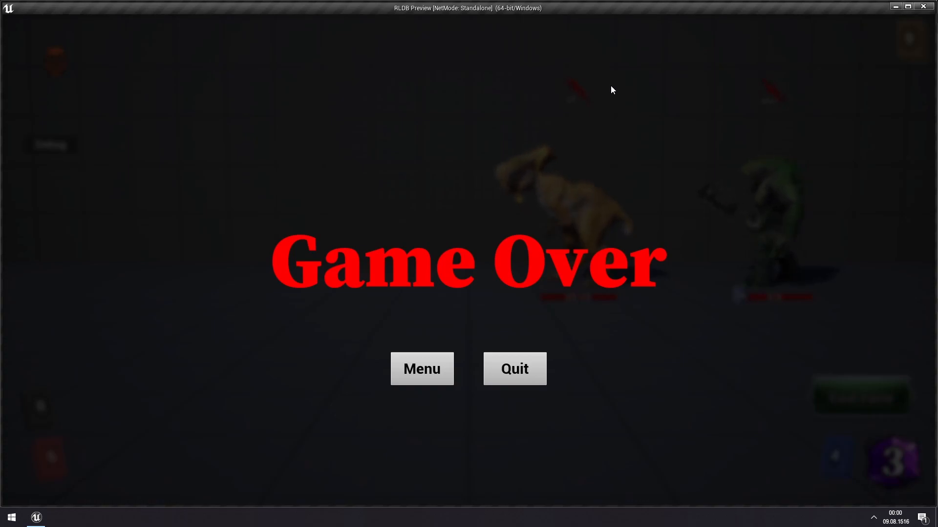
mouse_move(590, 152)
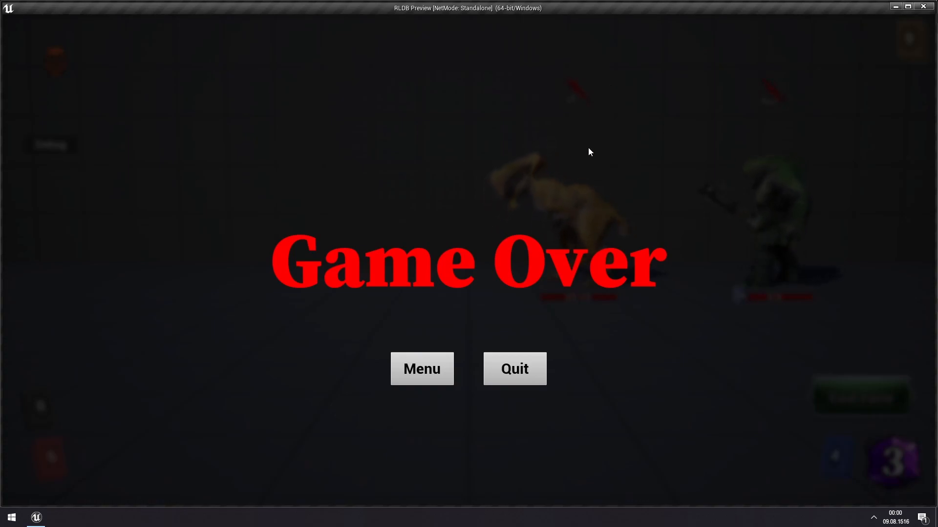
mouse_move(580, 21)
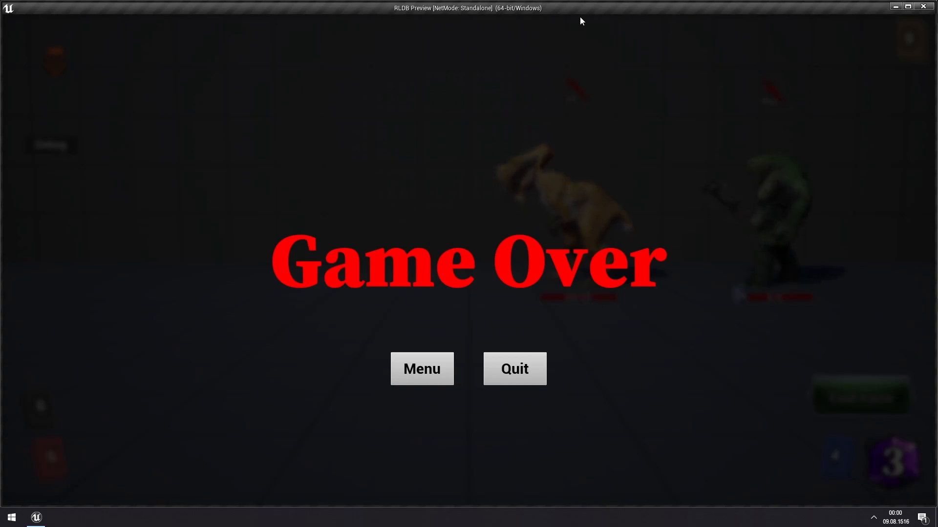
mouse_move(178, 394)
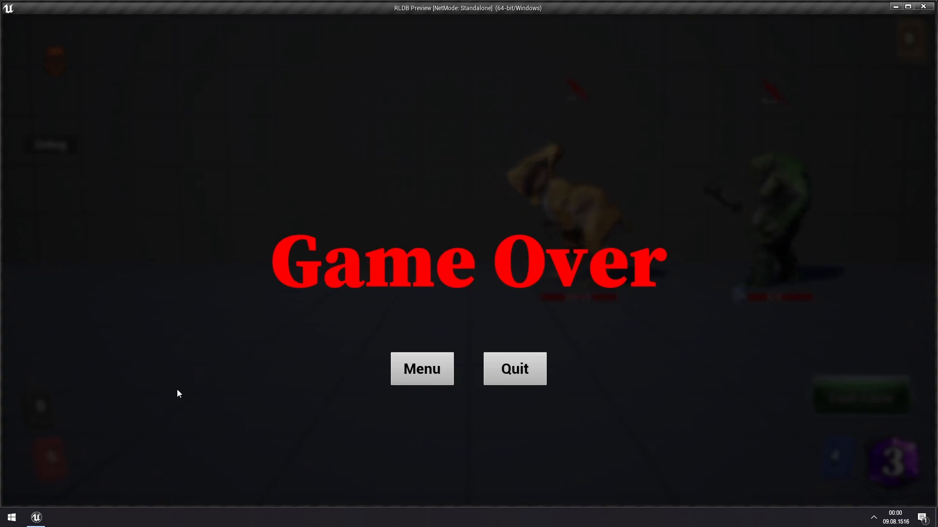
mouse_move(168, 428)
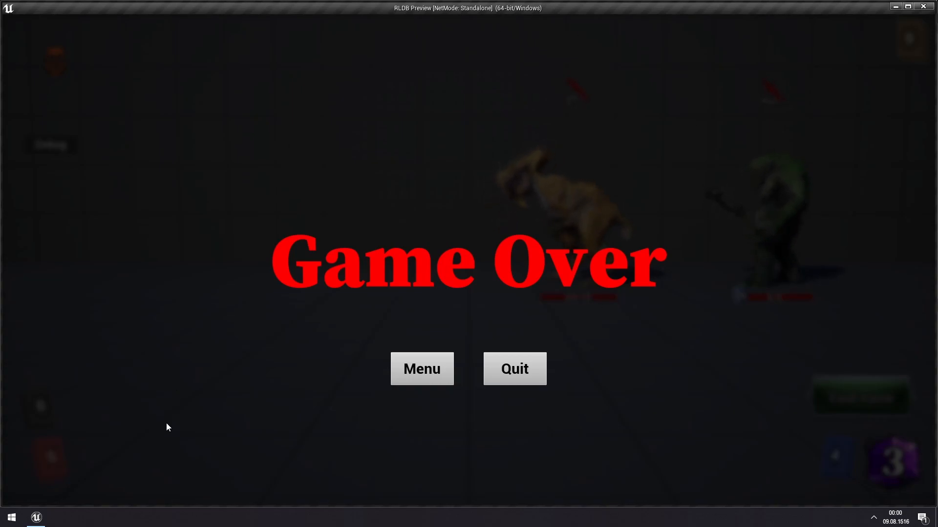